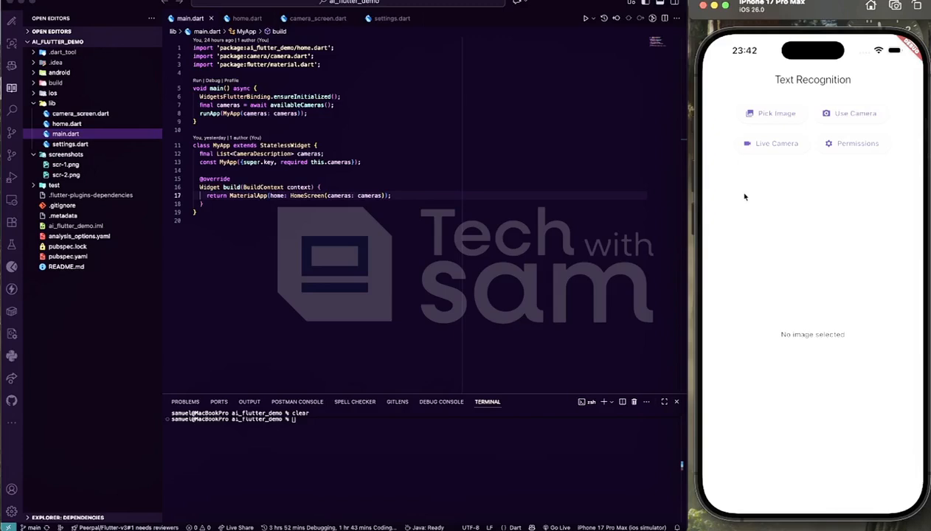
mouse_move(583, 348)
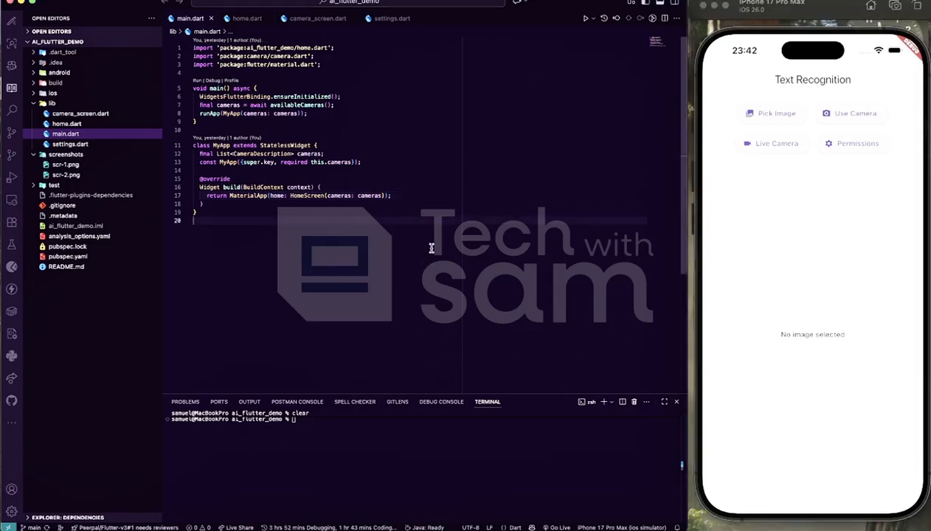
mouse_move(391, 302)
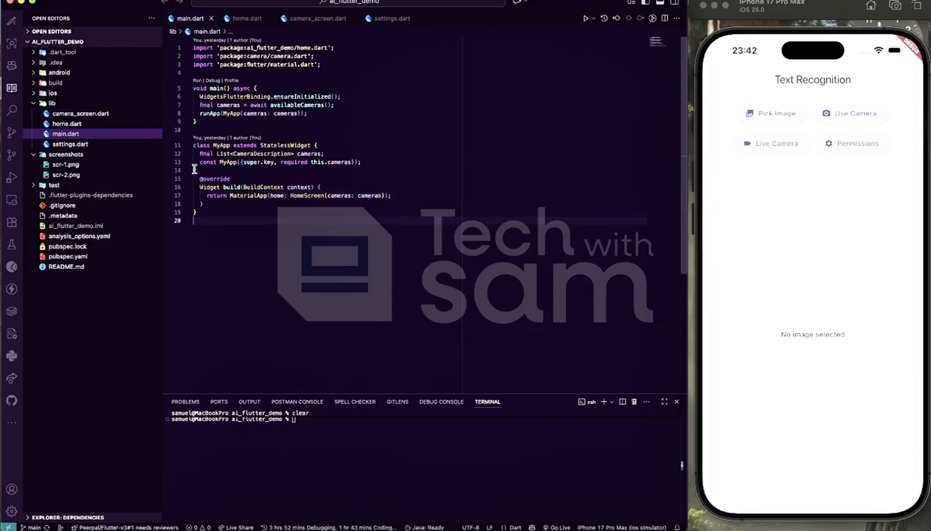
Return to the google_mlkit_text_recognition 0.15.0 page on pub.dev and browse its overview
click(67, 246)
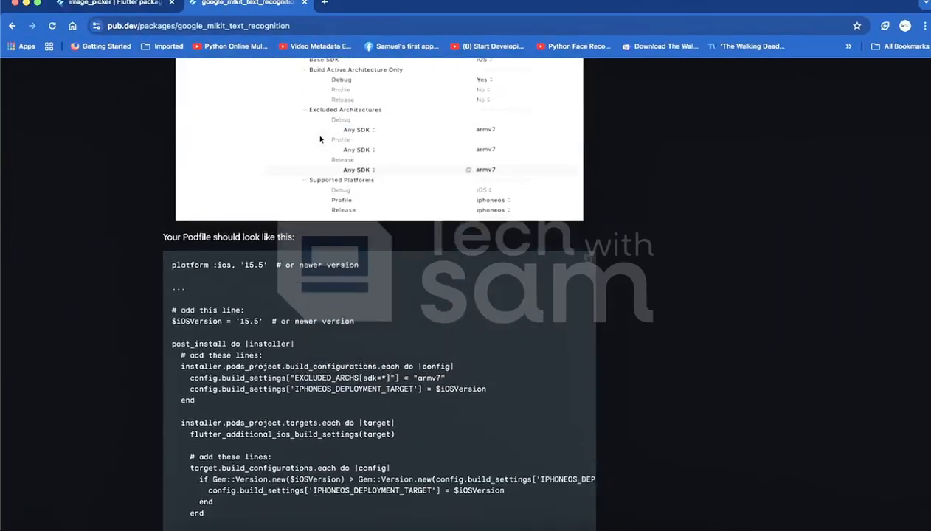
scroll(up, 3)
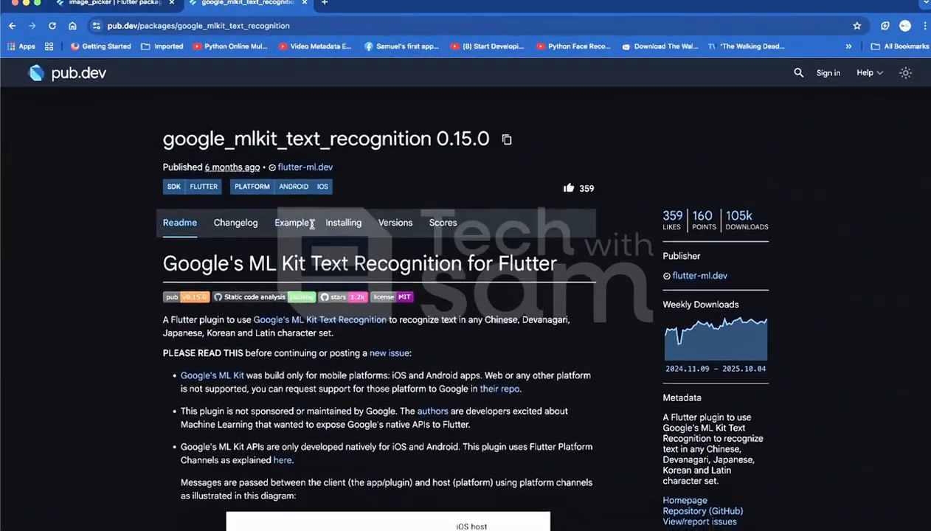
scroll(down, 3)
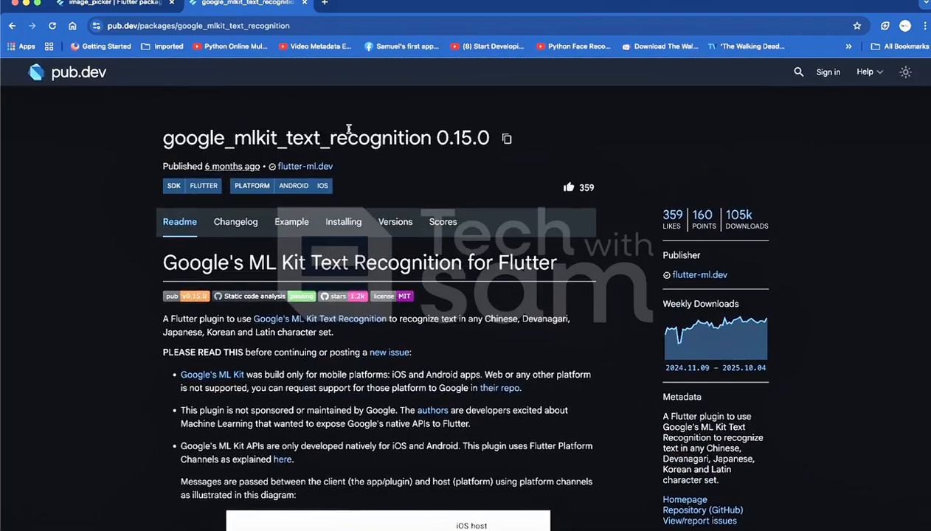
mouse_move(282, 376)
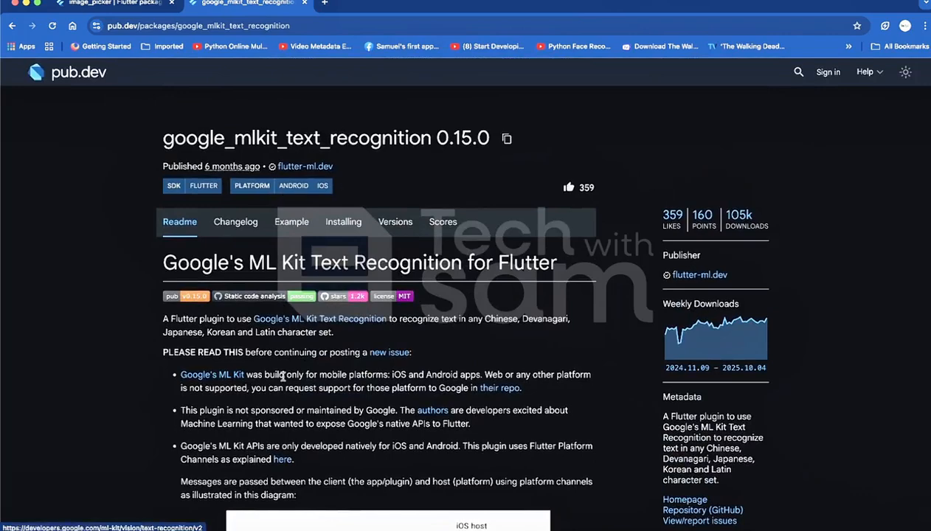
scroll(down, 3)
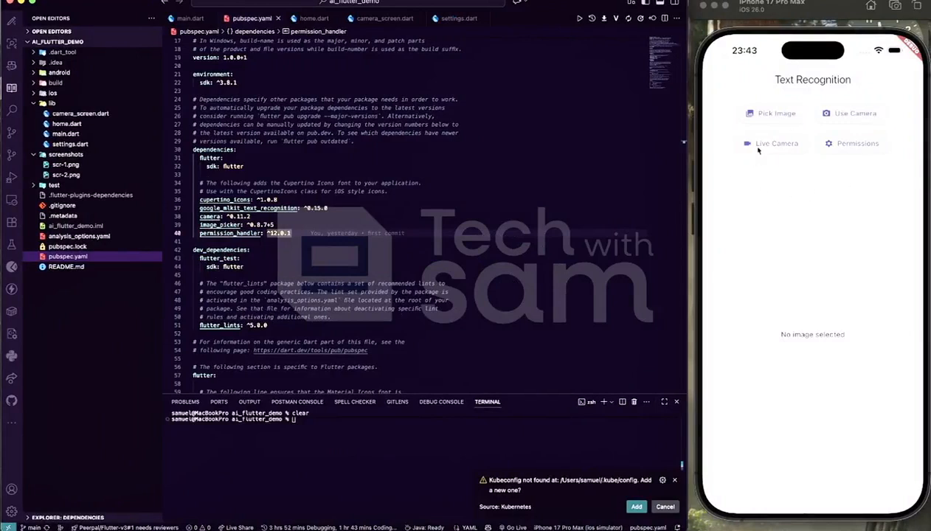
mouse_move(786, 146)
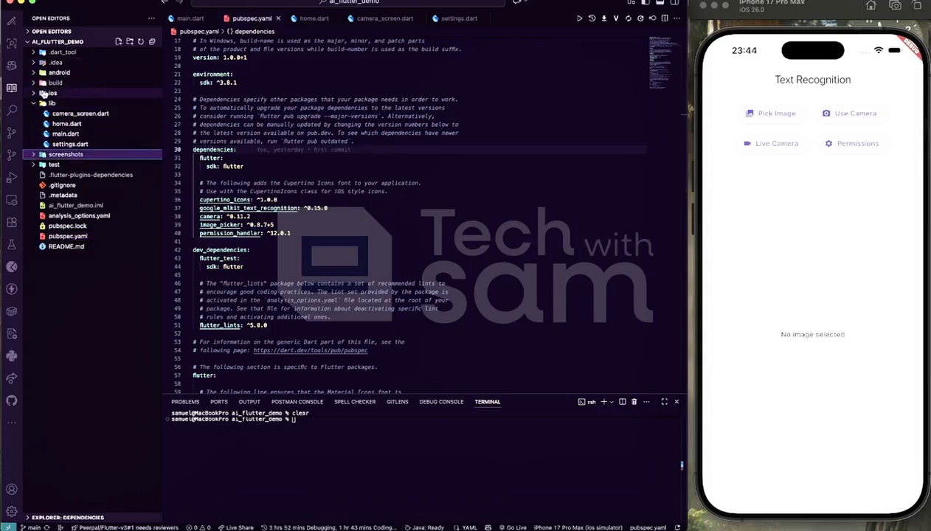
Expand the ios folder and open its Podfile
click(51, 93)
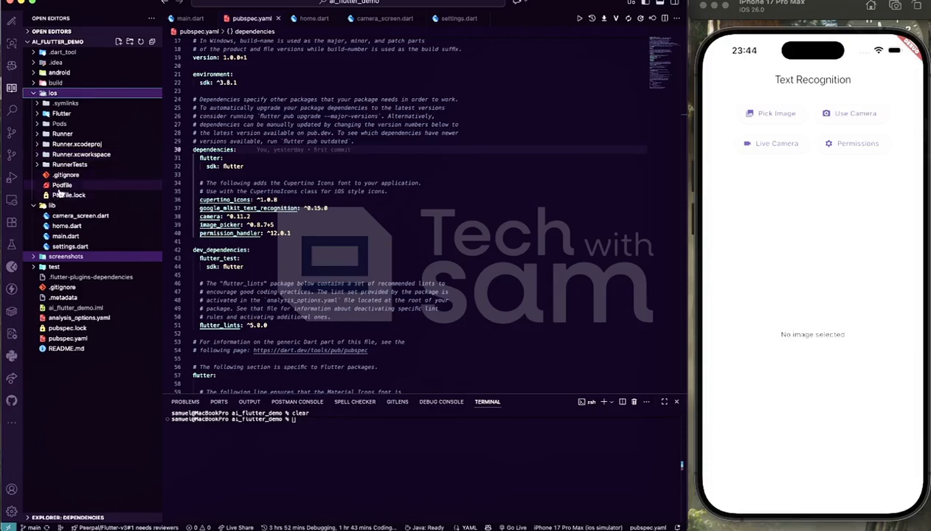
click(62, 184)
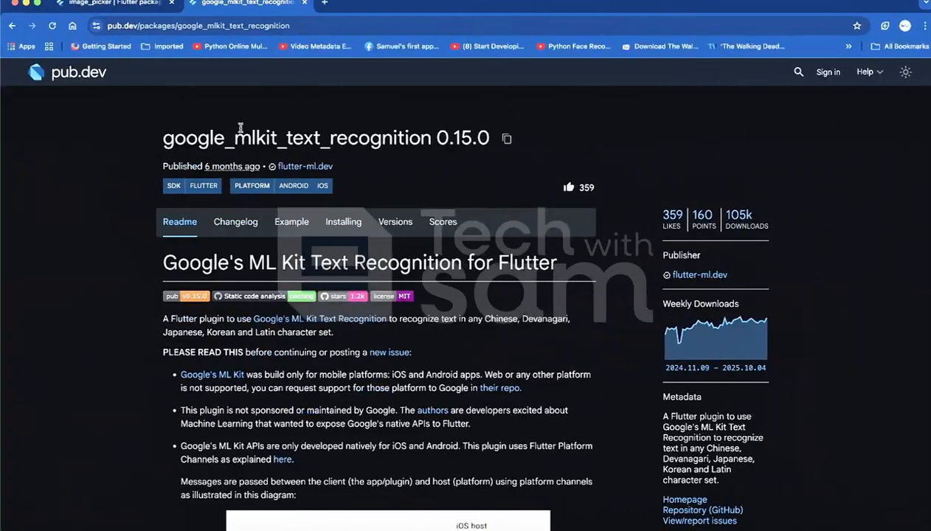
Scroll the Readme to the iOS requirements showing minimum deployment target 15.5
scroll(down, 3)
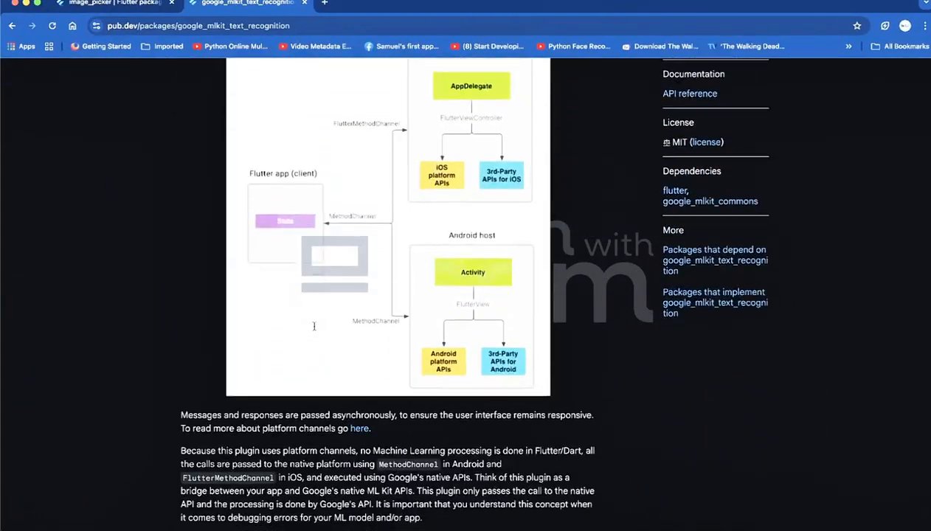
scroll(down, 3)
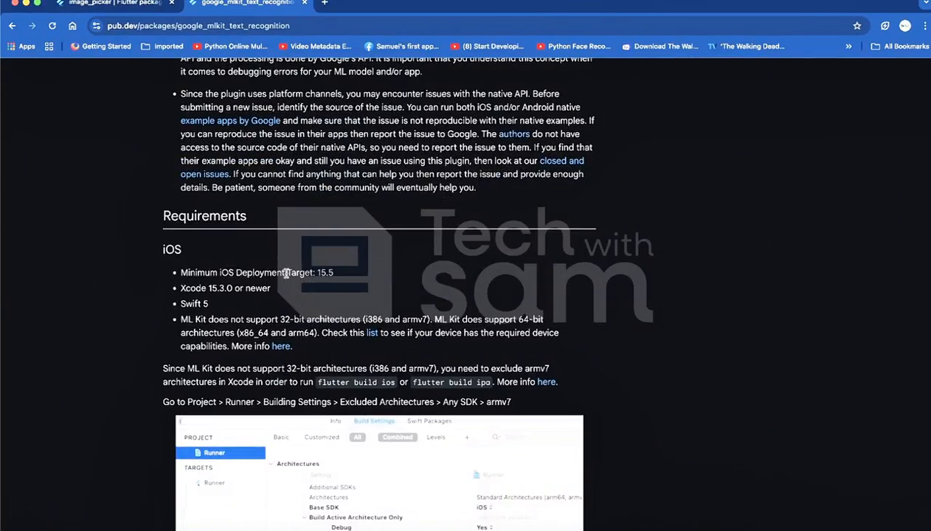
mouse_move(304, 303)
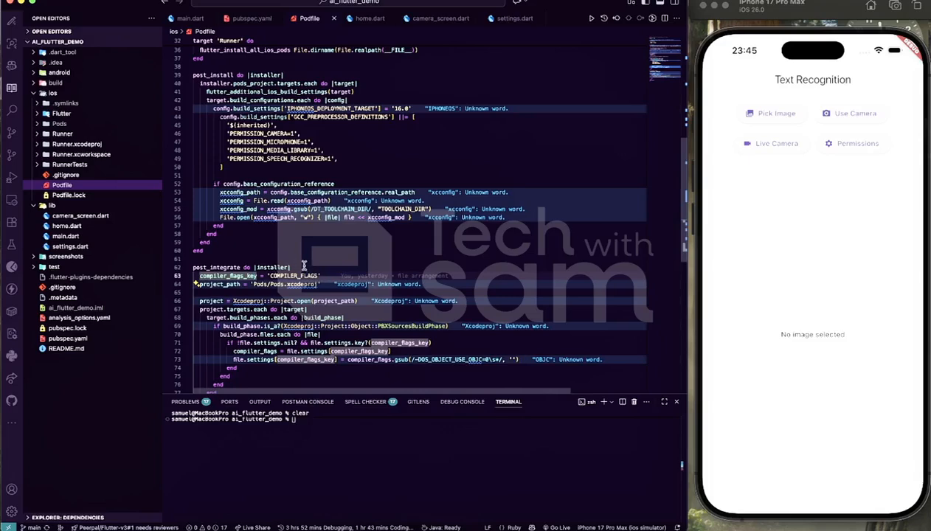
Scroll through the Podfile's platform 16.0 and post_install settings
scroll(down, 3)
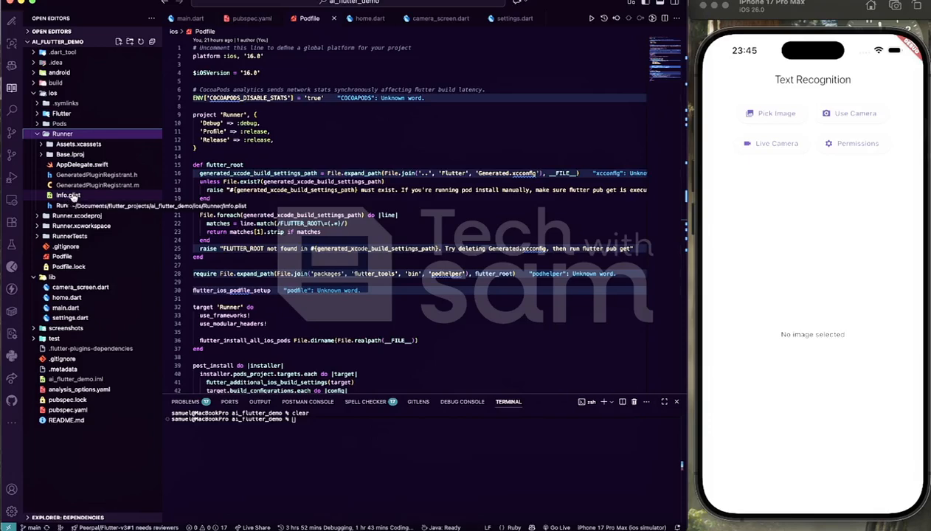
Review Info.plist's camera, gallery and microphone usage descriptions, then expand android/app
click(68, 195)
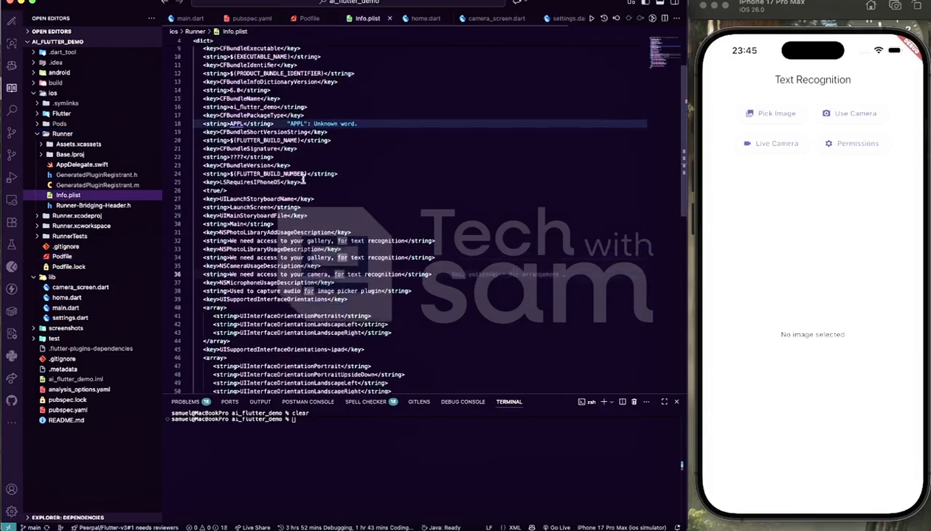
scroll(down, 3)
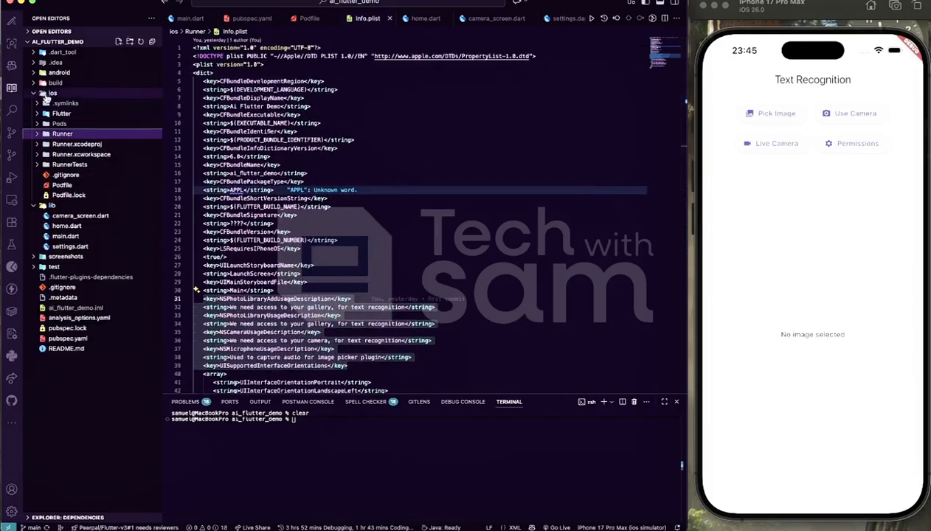
click(59, 72)
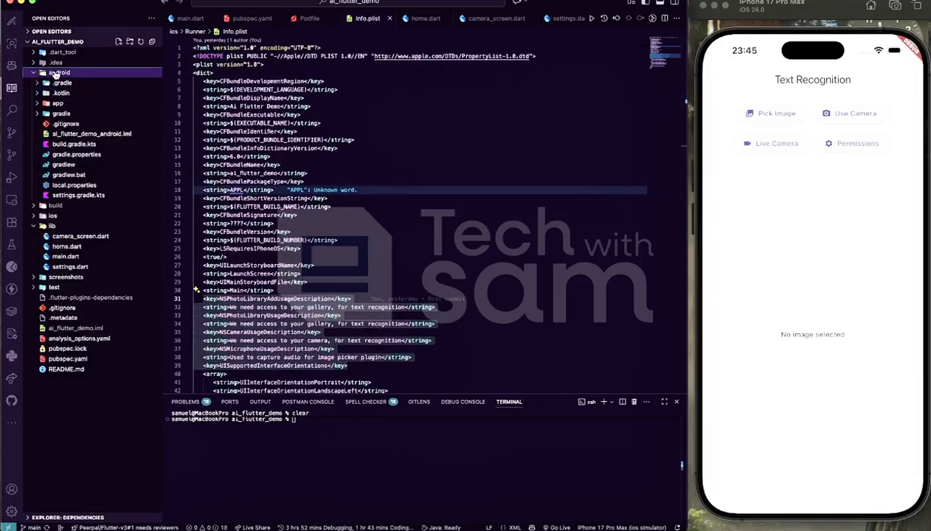
click(58, 103)
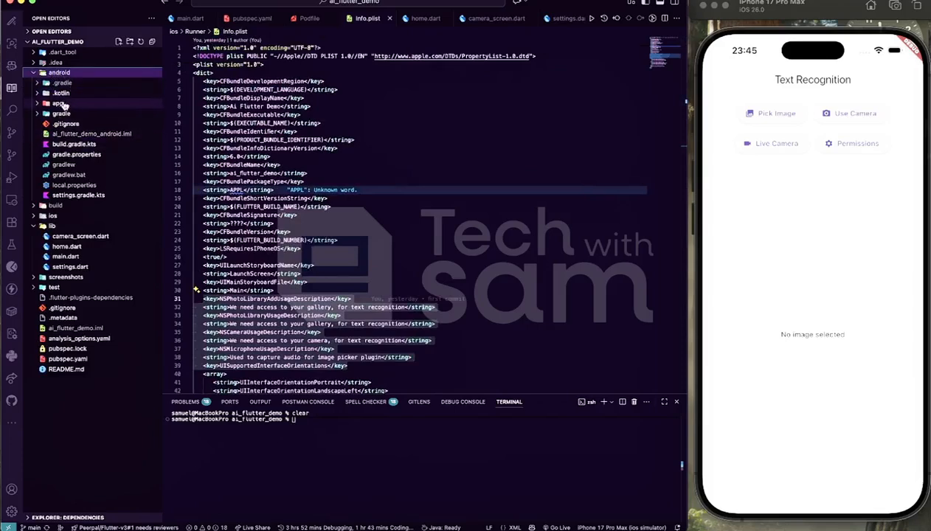
click(77, 123)
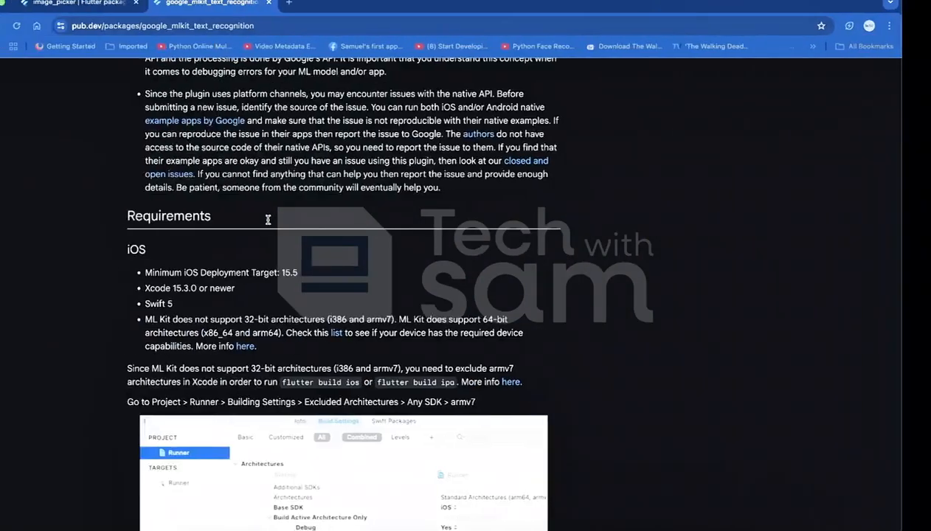
Scroll through the package's Requirements > iOS section again
scroll(down, 3)
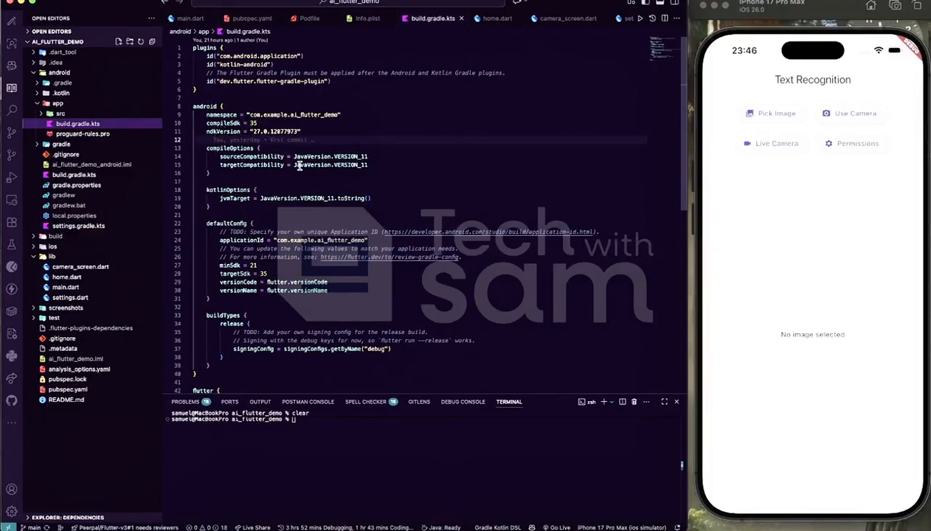
Review build.gradle.kts (compileSdk 35, minSdk 21), then open proguard-rules.pro
scroll(down, 3)
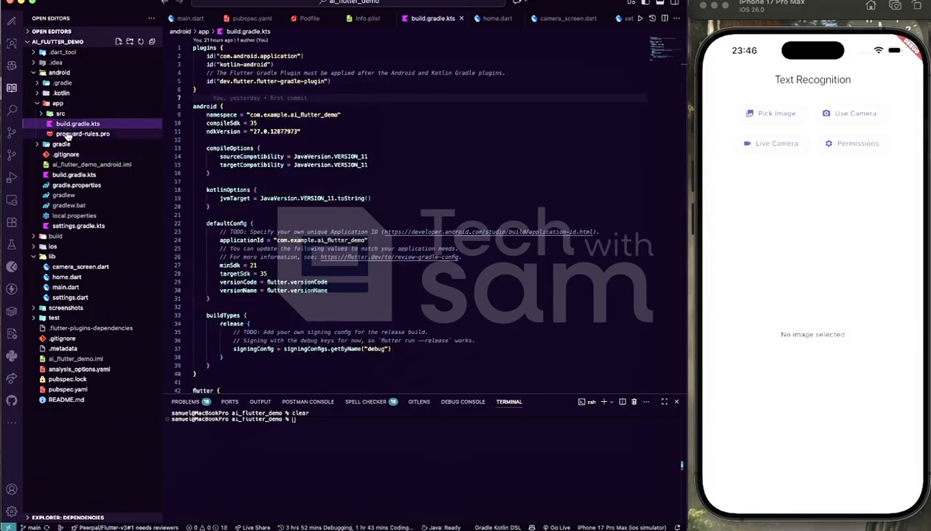
click(83, 134)
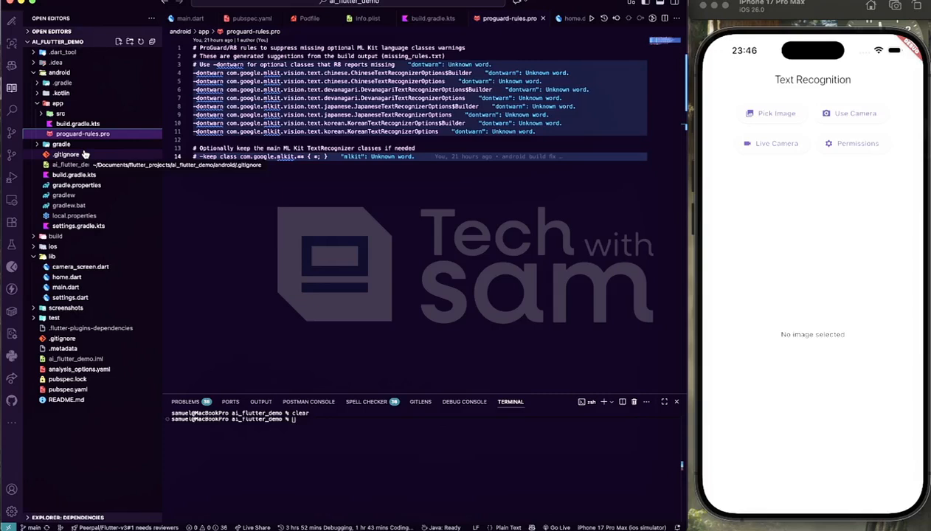
mouse_move(84, 155)
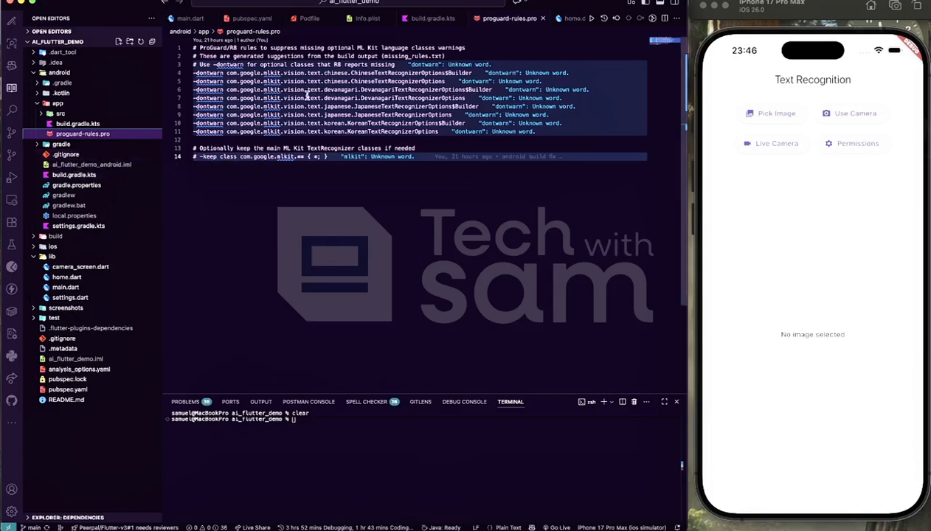
mouse_move(391, 34)
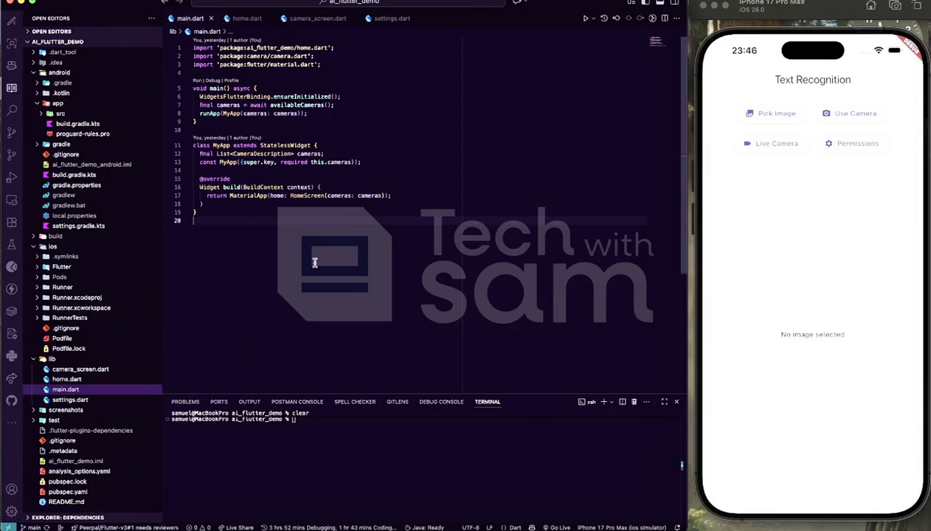
mouse_move(320, 254)
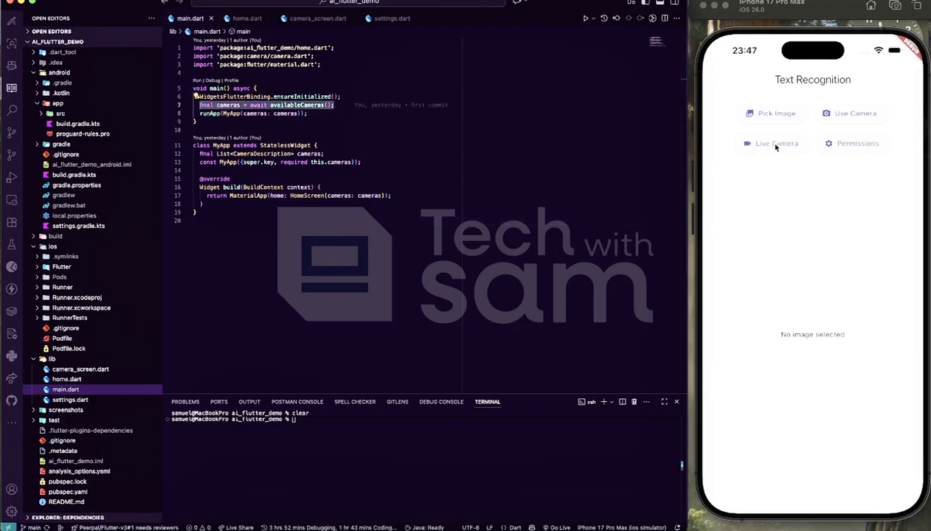
mouse_move(743, 116)
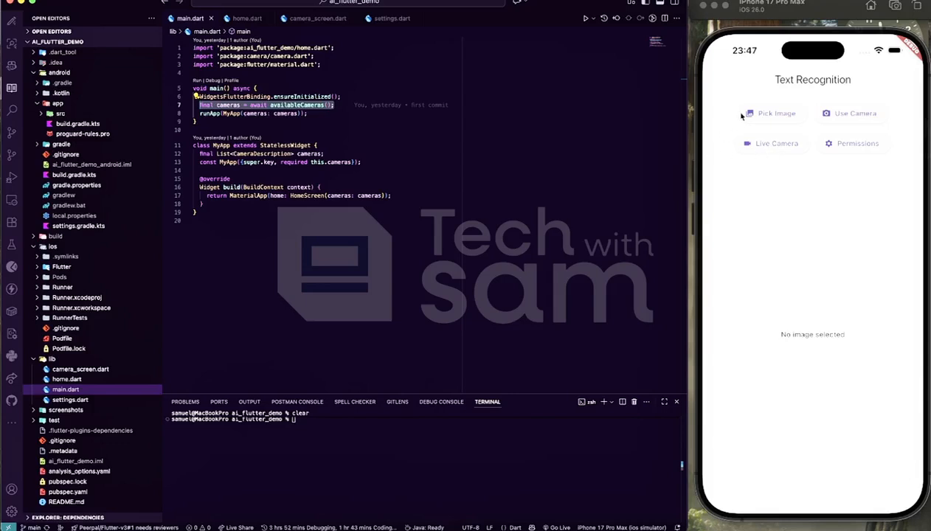
mouse_move(765, 107)
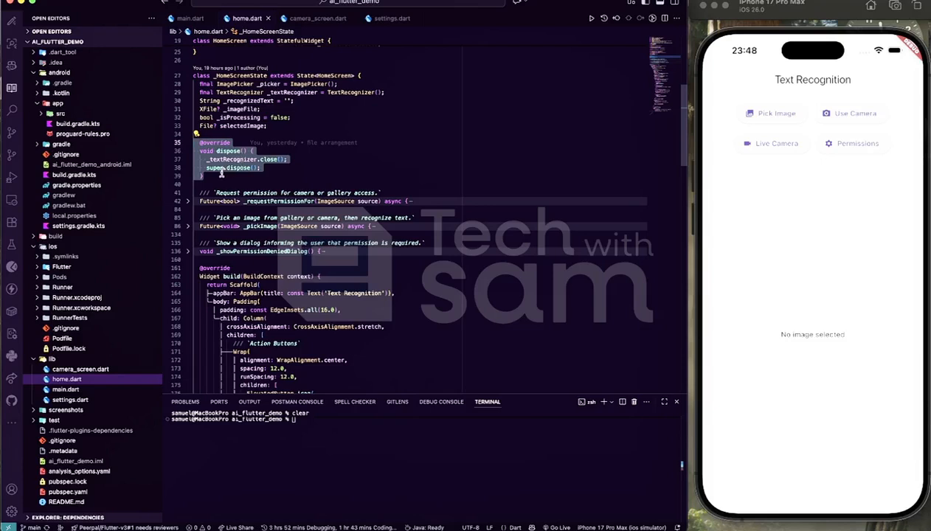
mouse_move(384, 141)
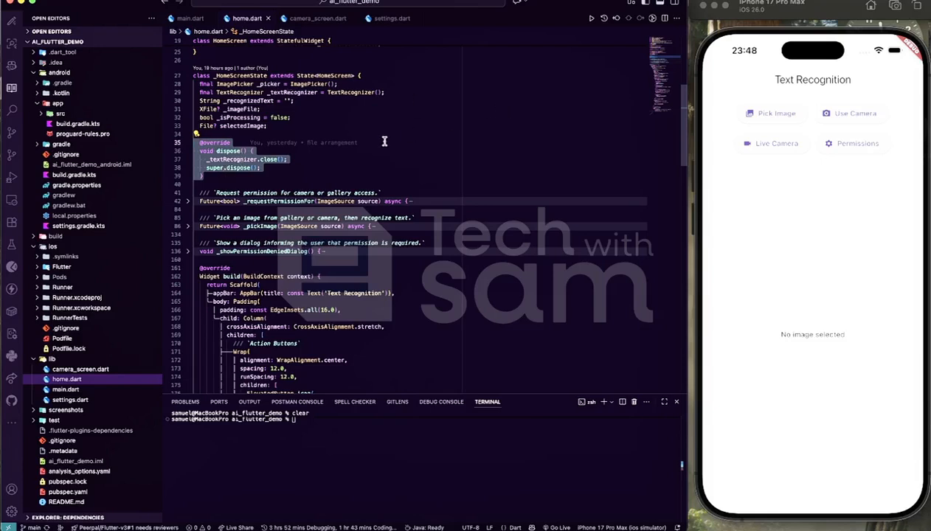
mouse_move(601, 156)
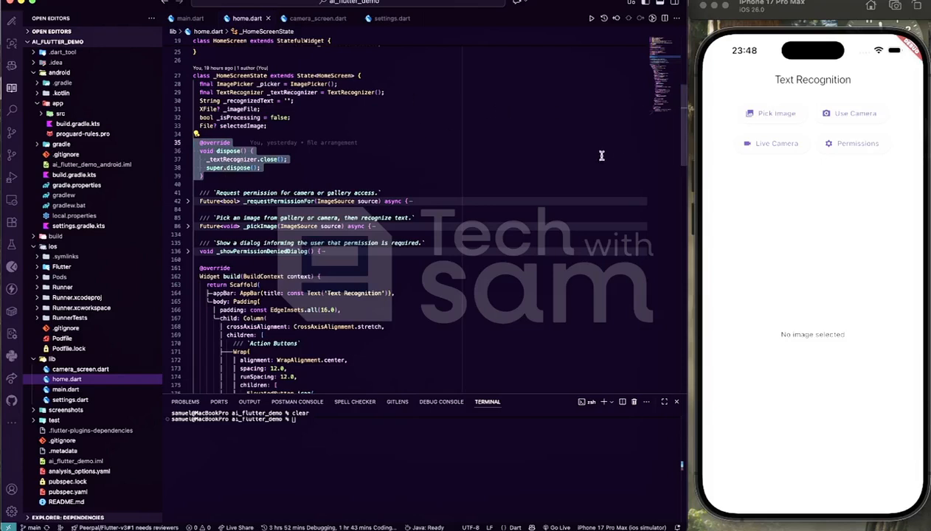
mouse_move(730, 203)
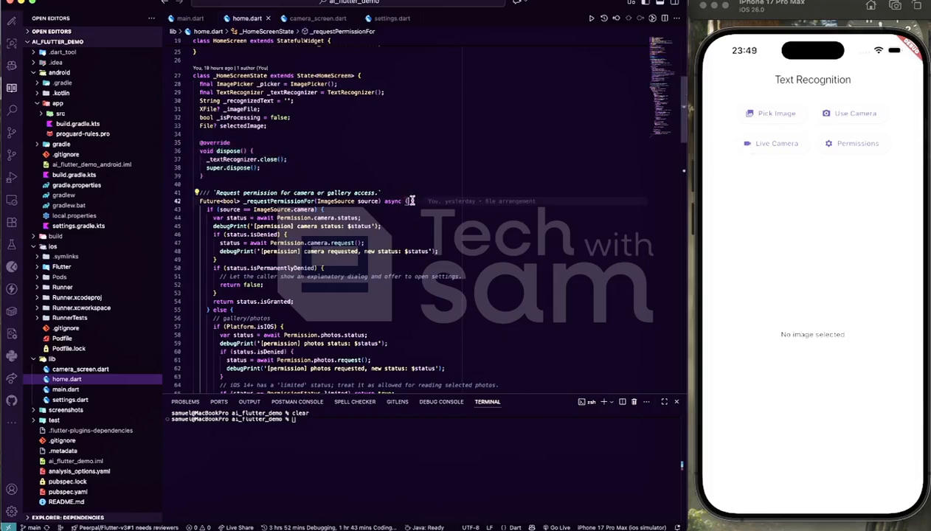
scroll(down, 3)
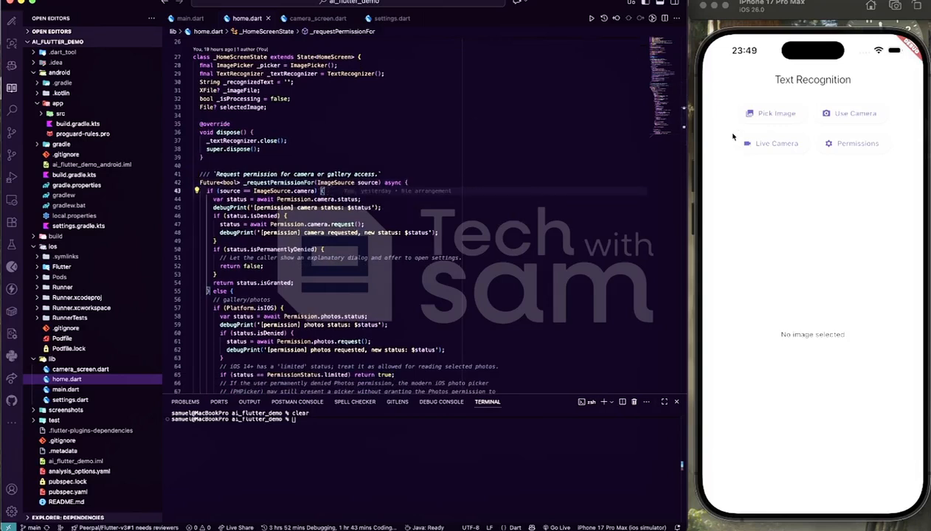
mouse_move(747, 109)
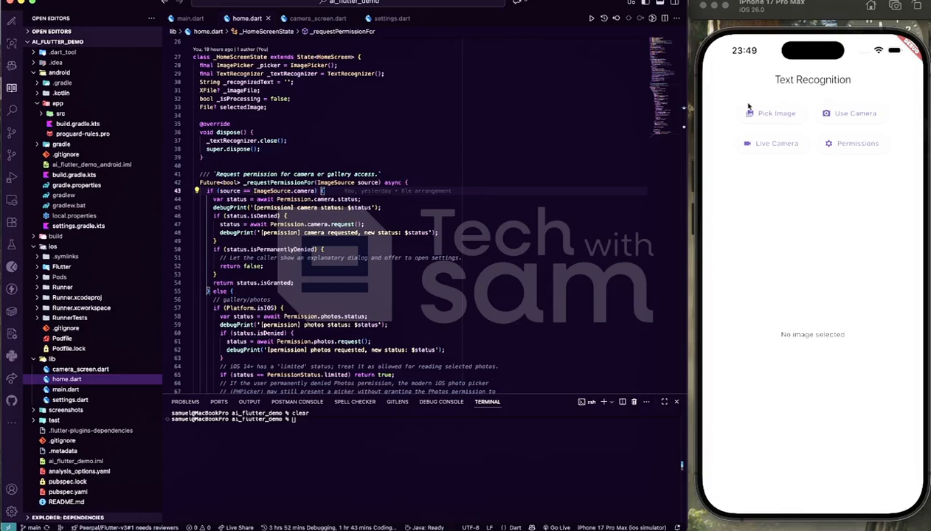
mouse_move(837, 144)
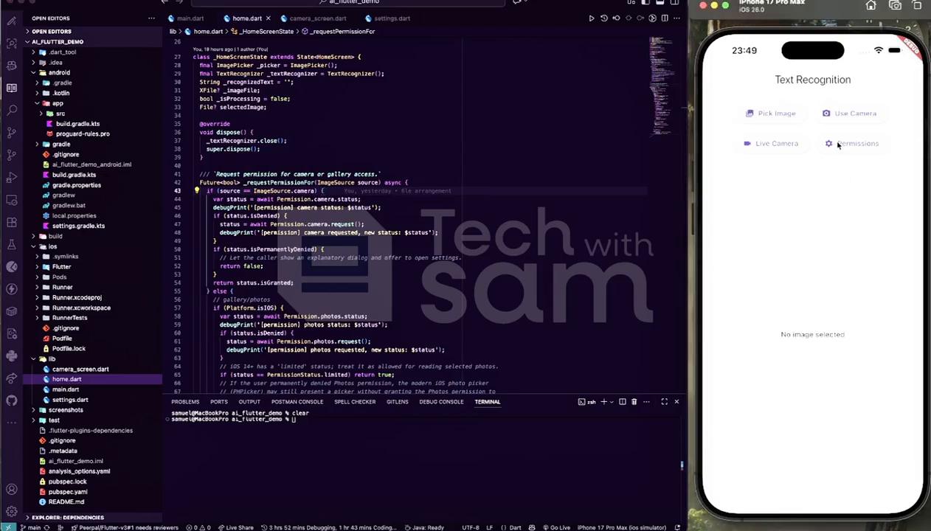
mouse_move(874, 143)
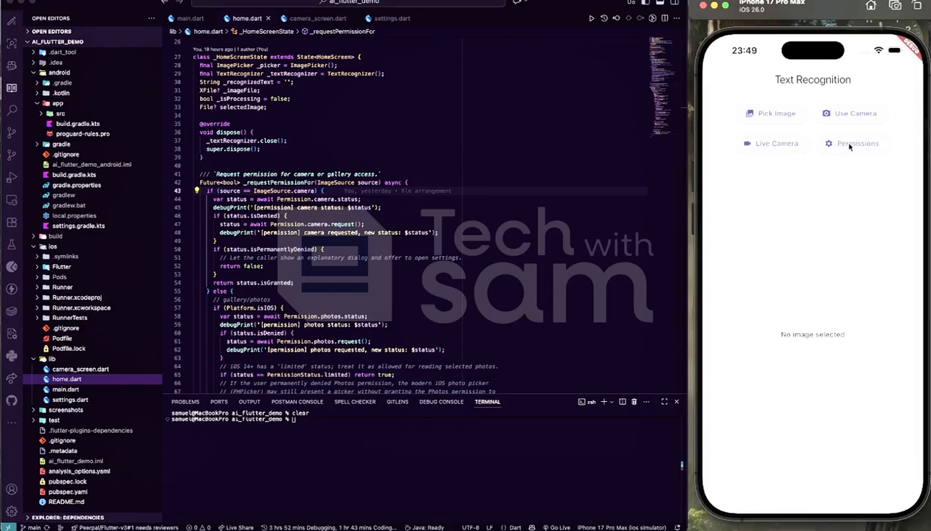
click(853, 144)
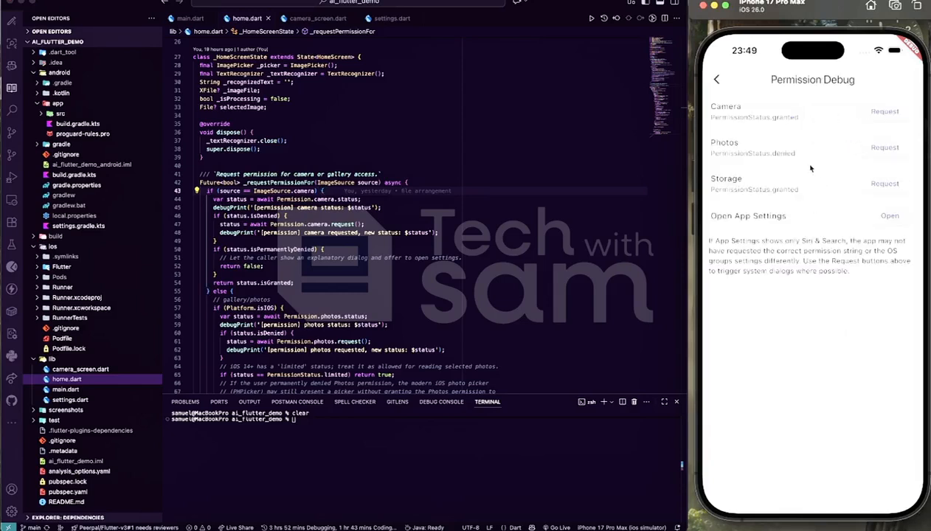
mouse_move(818, 107)
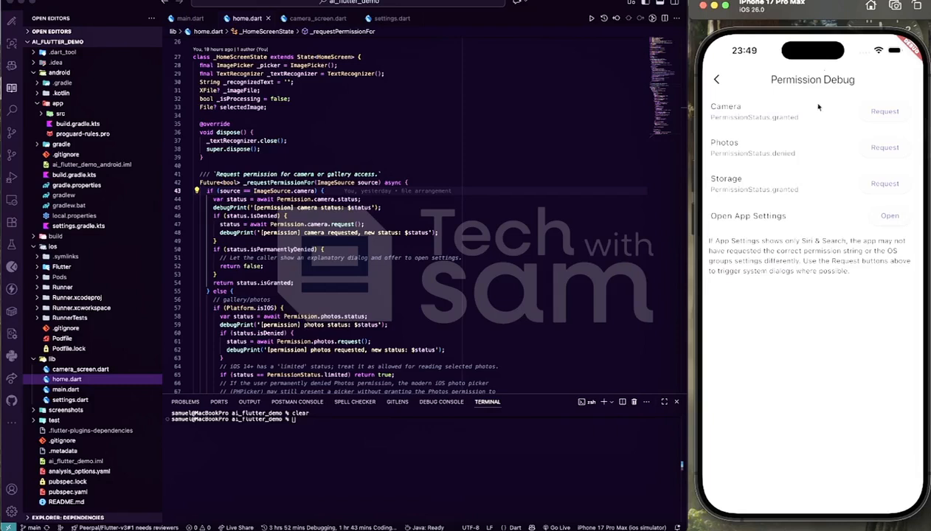
mouse_move(822, 237)
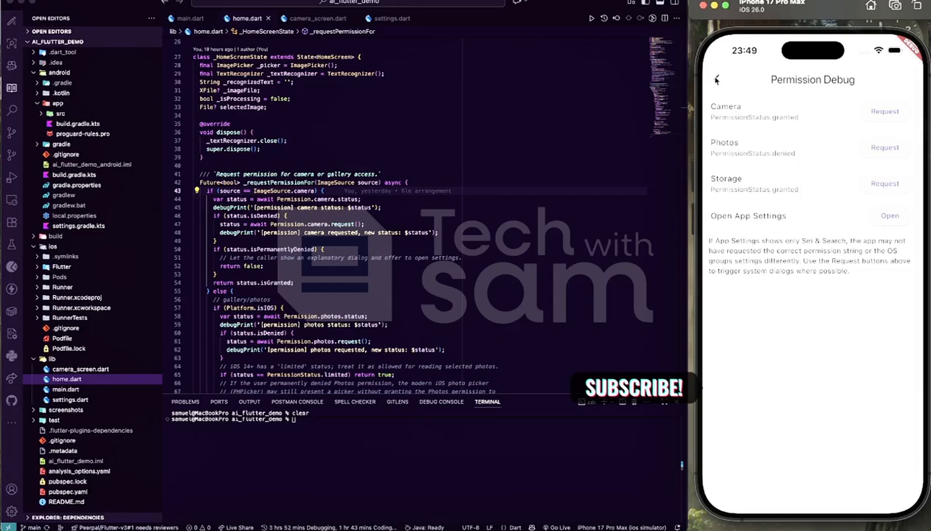
click(715, 80)
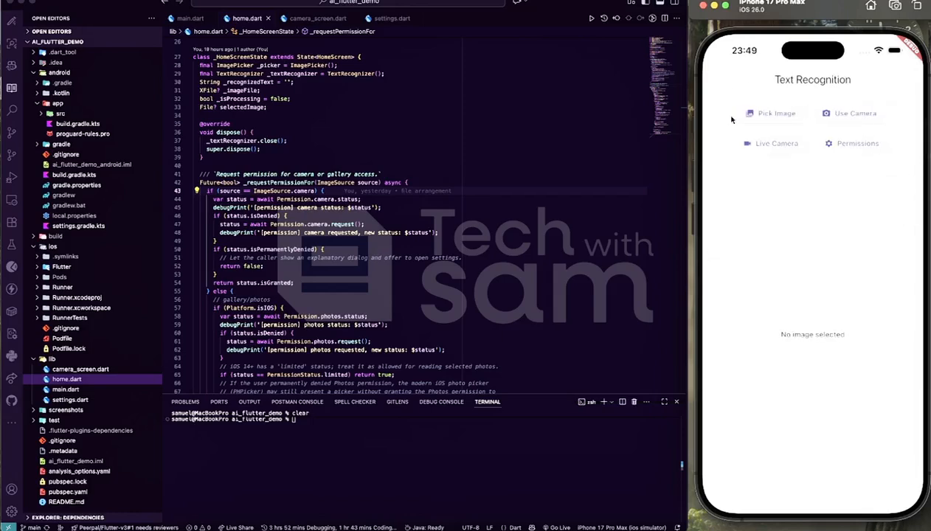
scroll(down, 3)
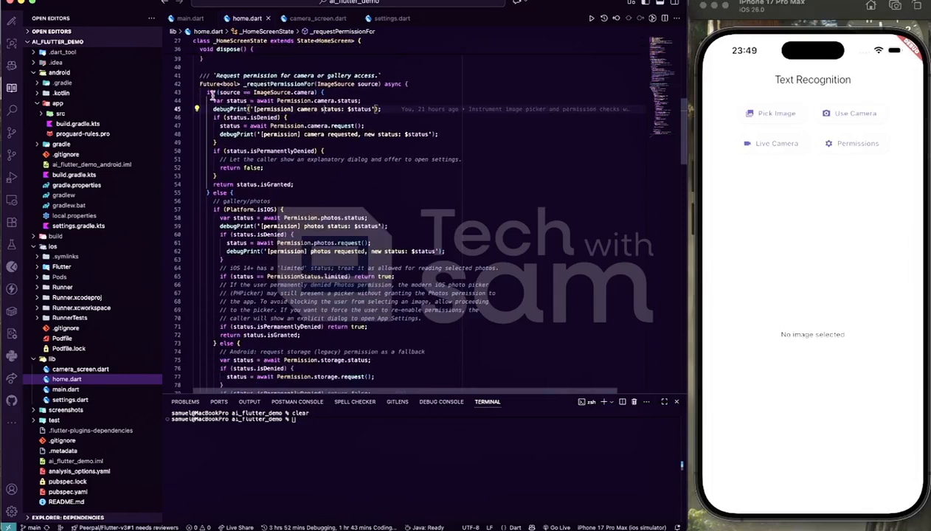
mouse_move(305, 92)
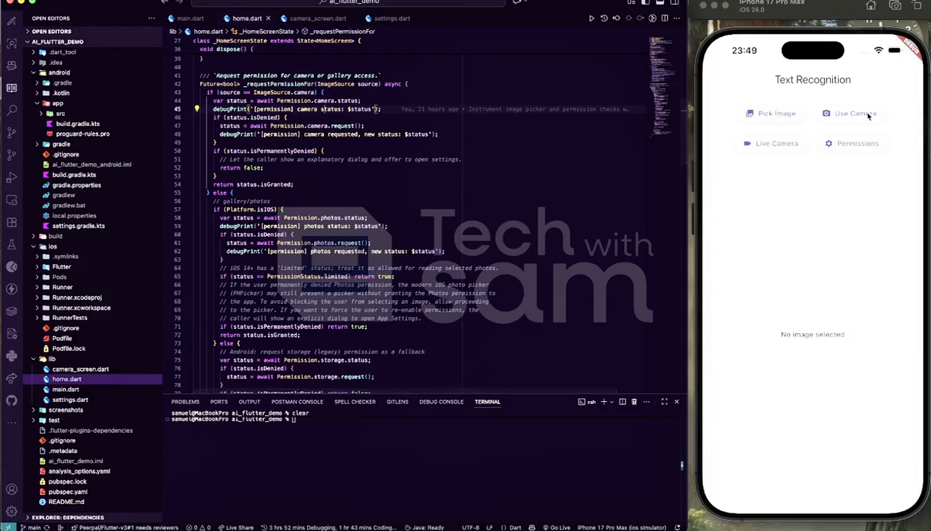
mouse_move(341, 108)
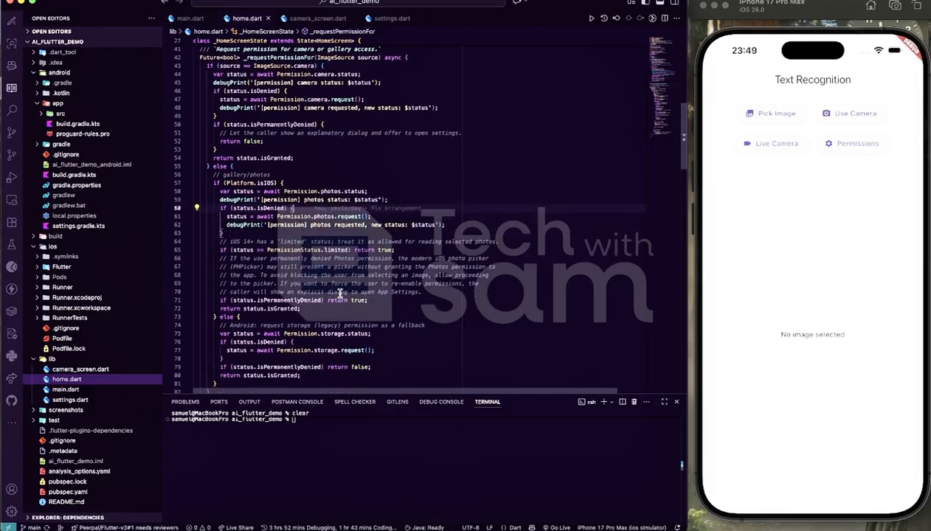
scroll(down, 3)
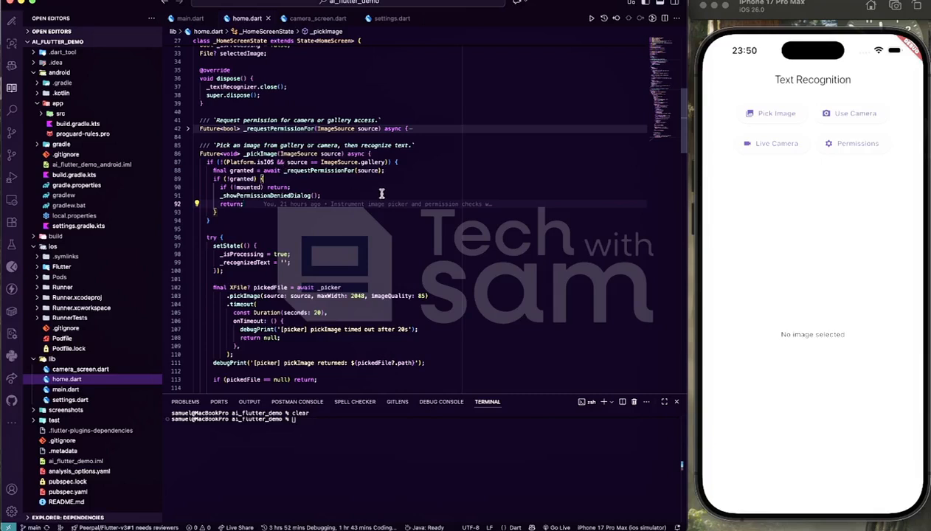
mouse_move(404, 165)
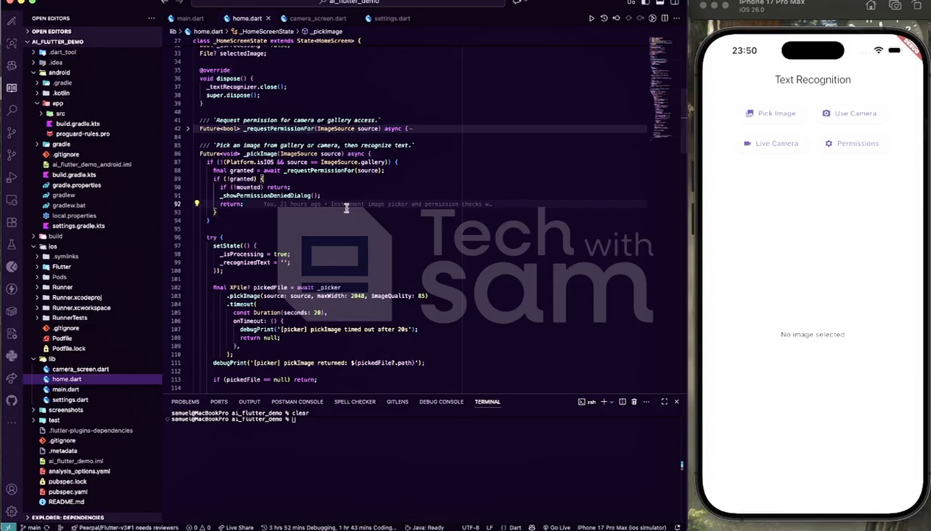
mouse_move(277, 221)
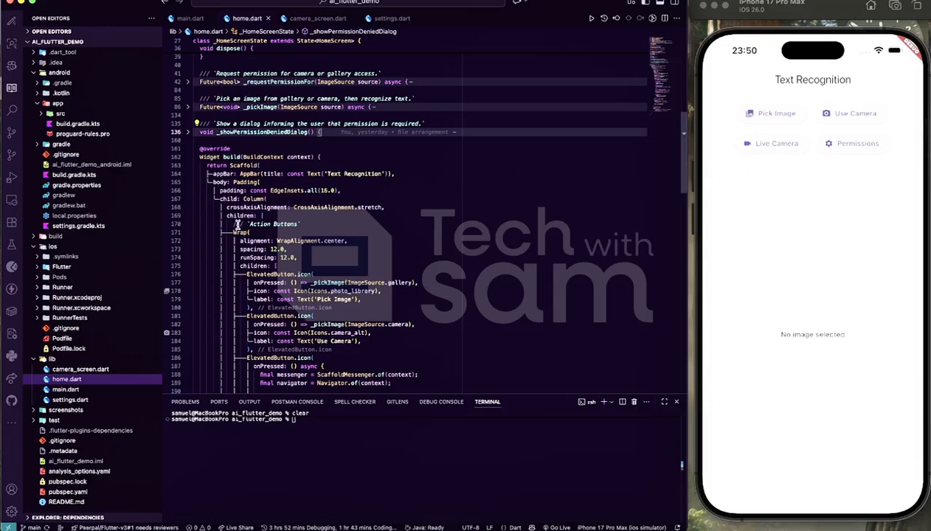
scroll(down, 3)
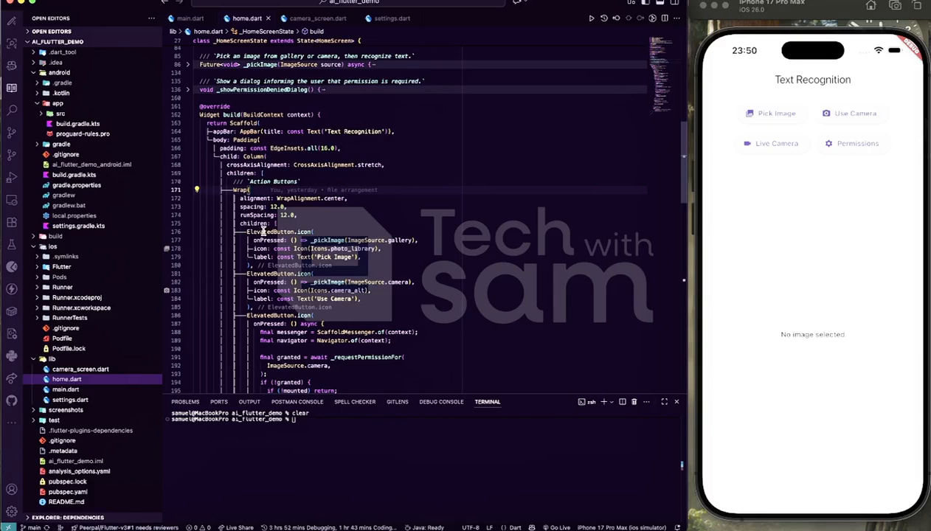
mouse_move(400, 198)
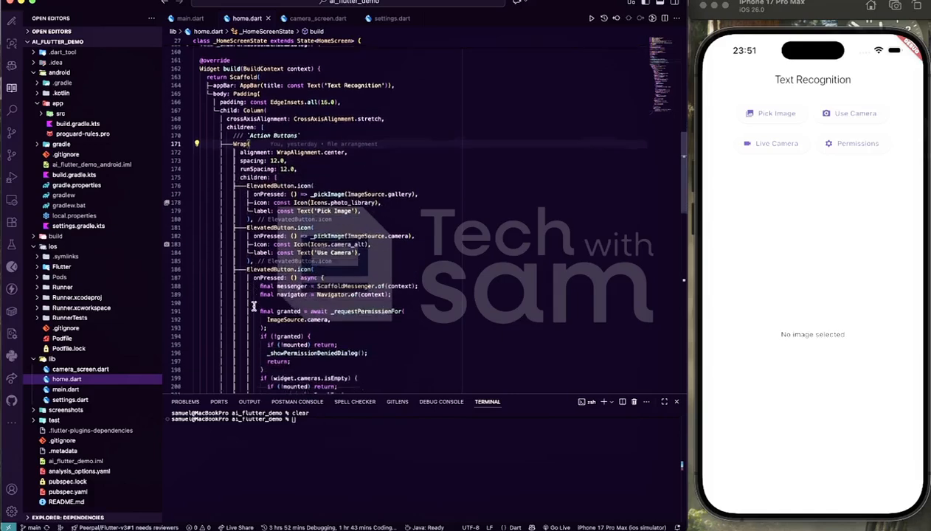
scroll(down, 3)
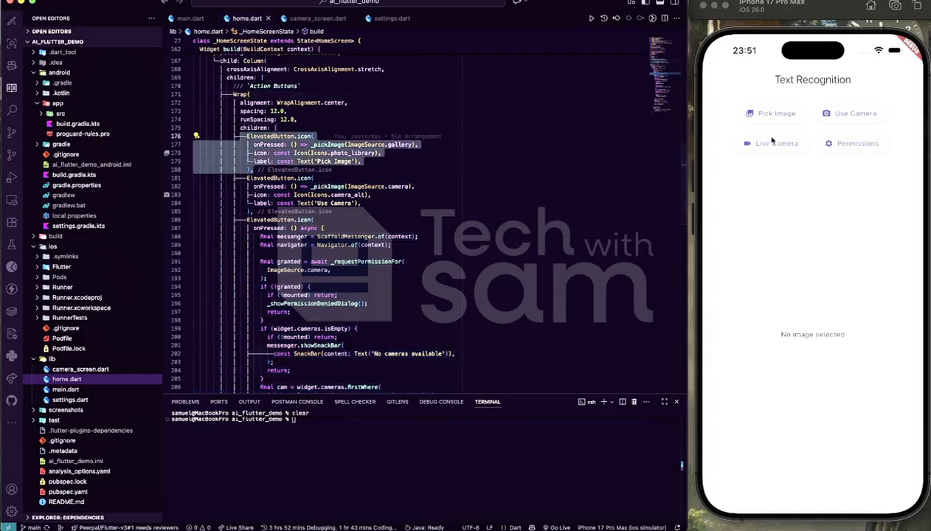
mouse_move(332, 145)
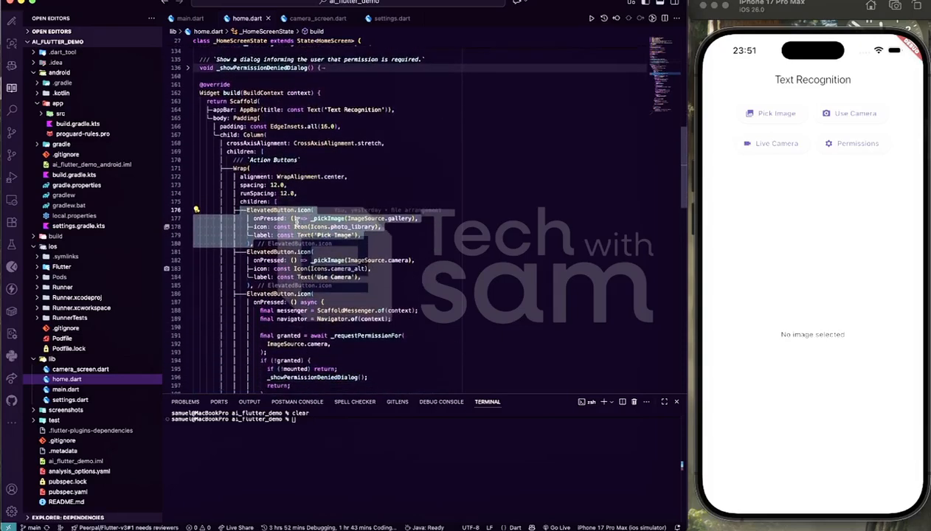
scroll(down, 3)
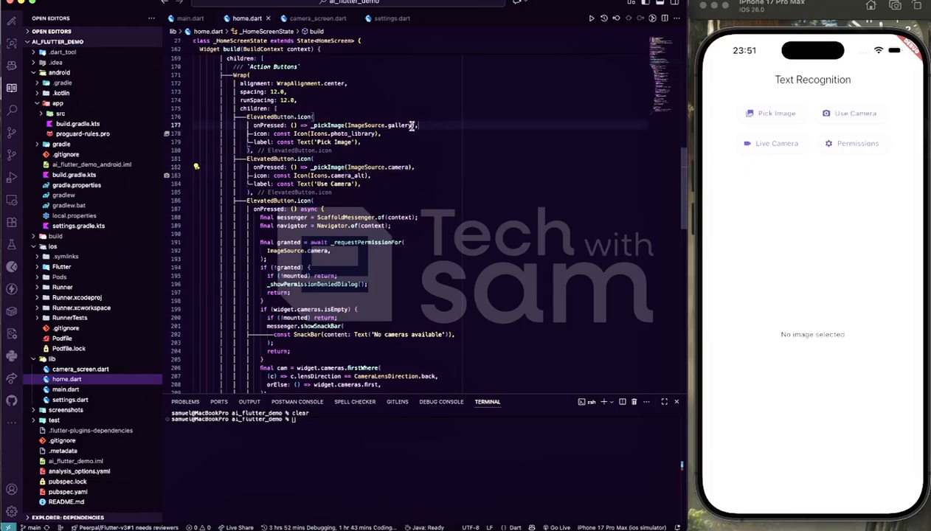
scroll(down, 3)
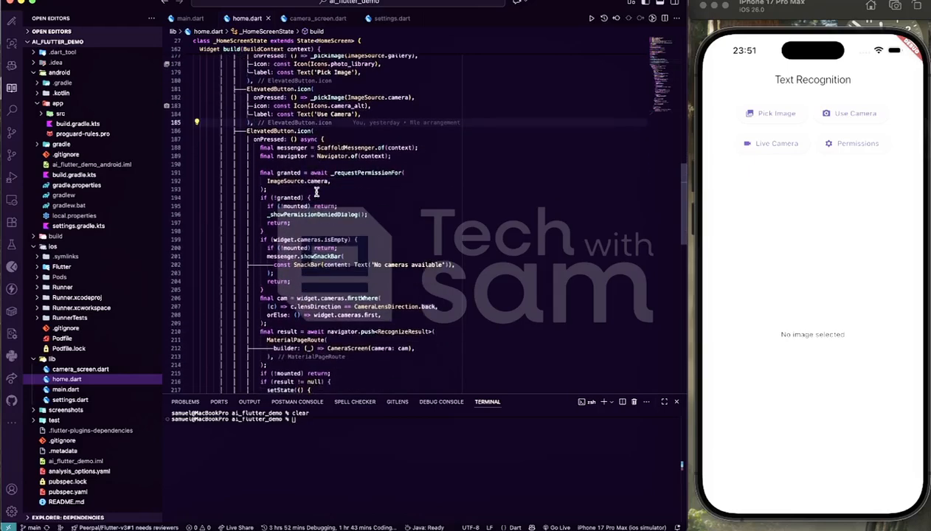
mouse_move(731, 155)
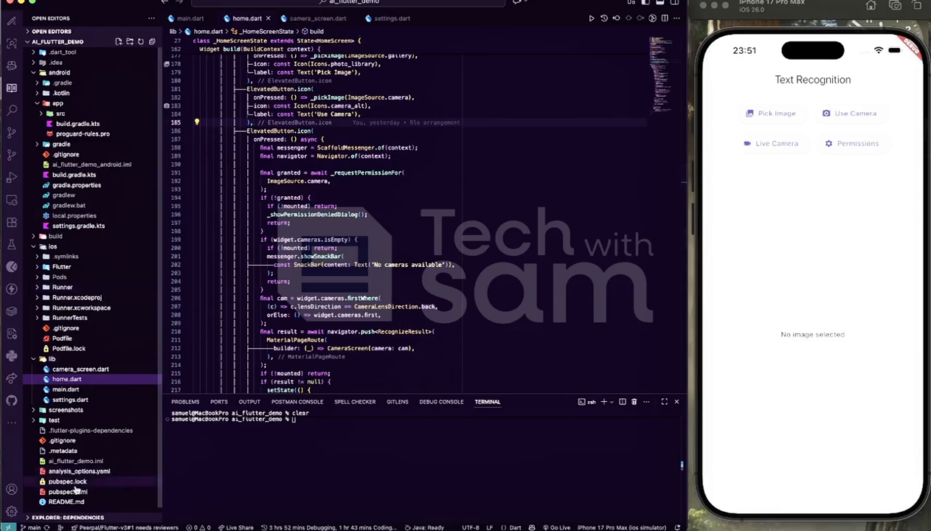
Check the dependencies in pubspec.yaml, then return to home.dart
click(67, 491)
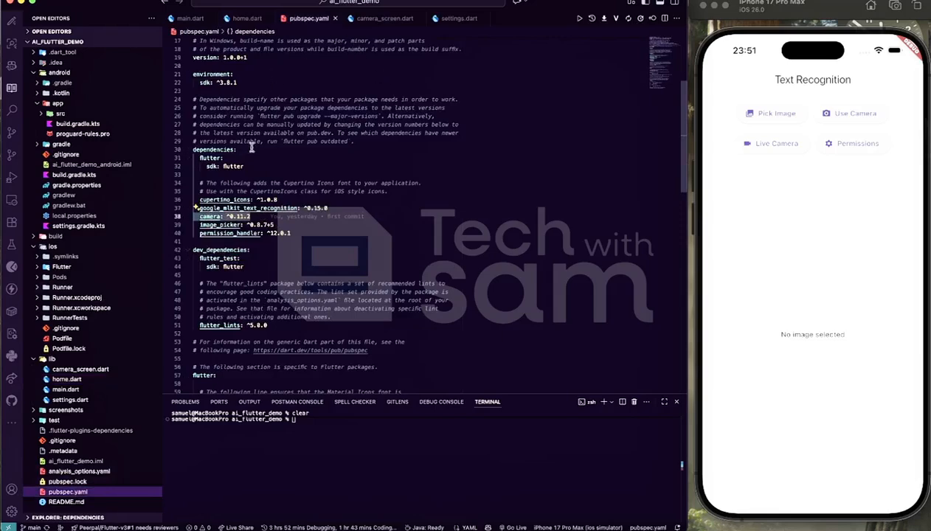
click(248, 18)
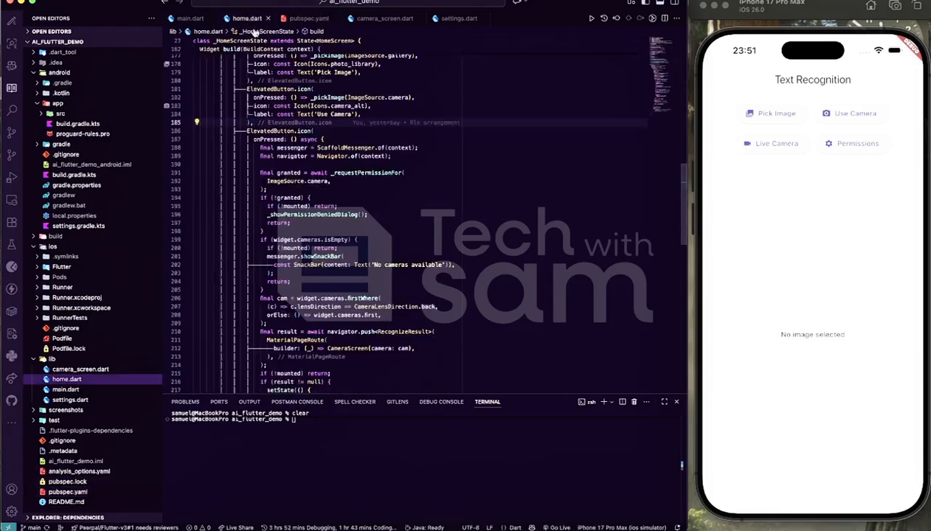
scroll(down, 3)
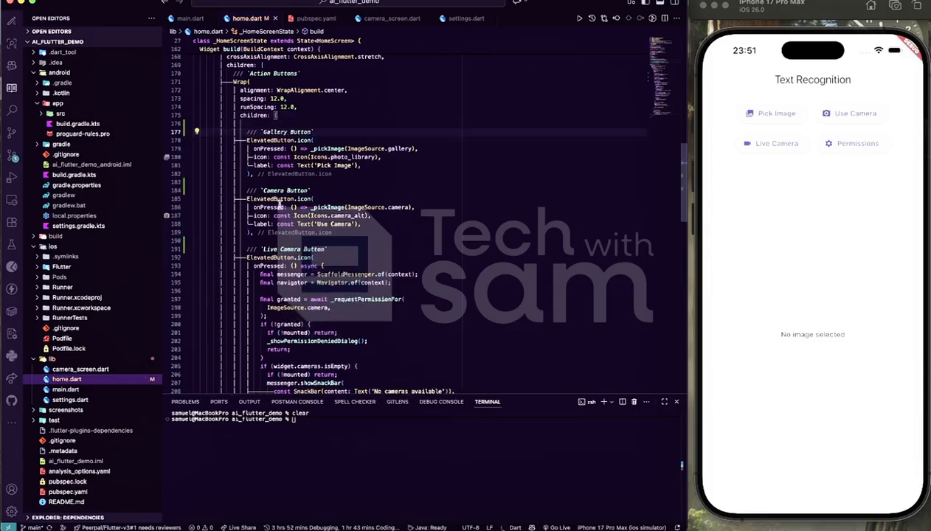
Scroll the Wrap children to the Gallery, Camera and Live Camera buttons
scroll(down, 3)
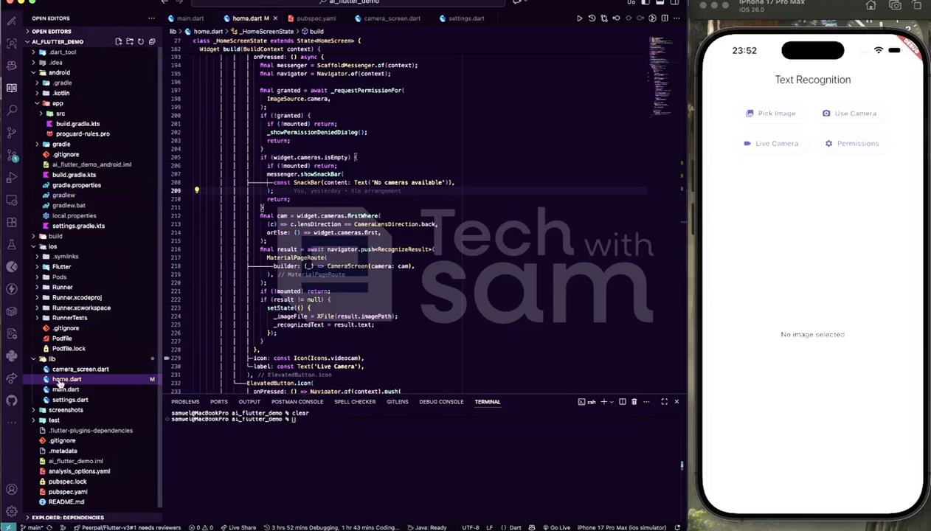
Bring home.dart forward and scroll to the permission dialog and Live Camera handler
click(79, 369)
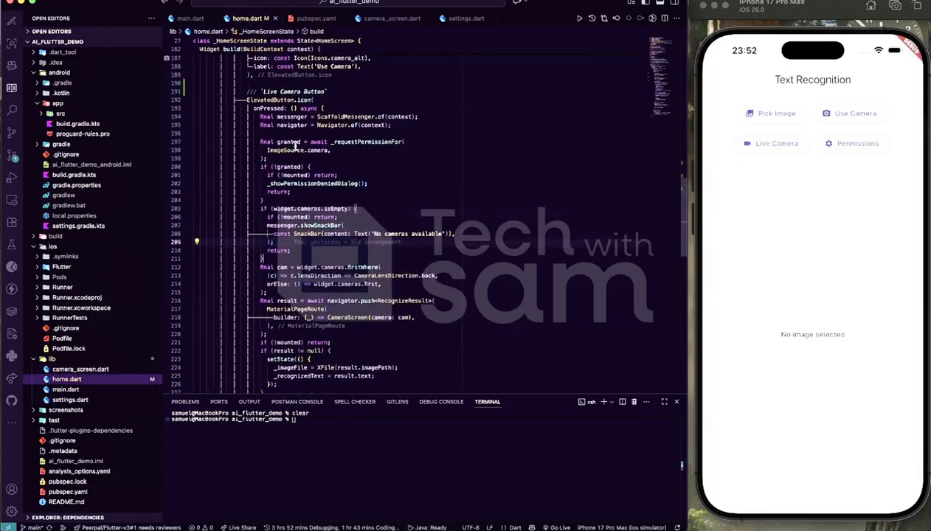
scroll(down, 3)
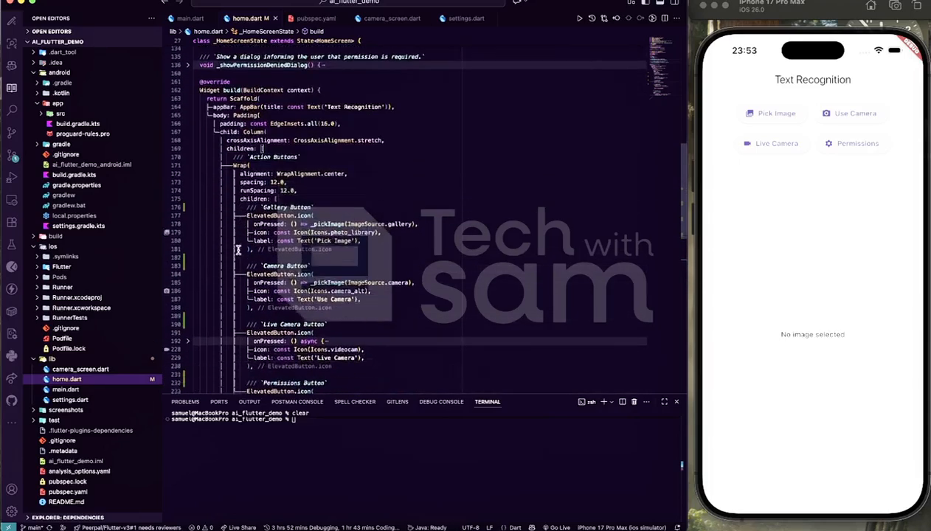
Scroll home.dart past the folded button row to the Recognized Display Area section
scroll(down, 3)
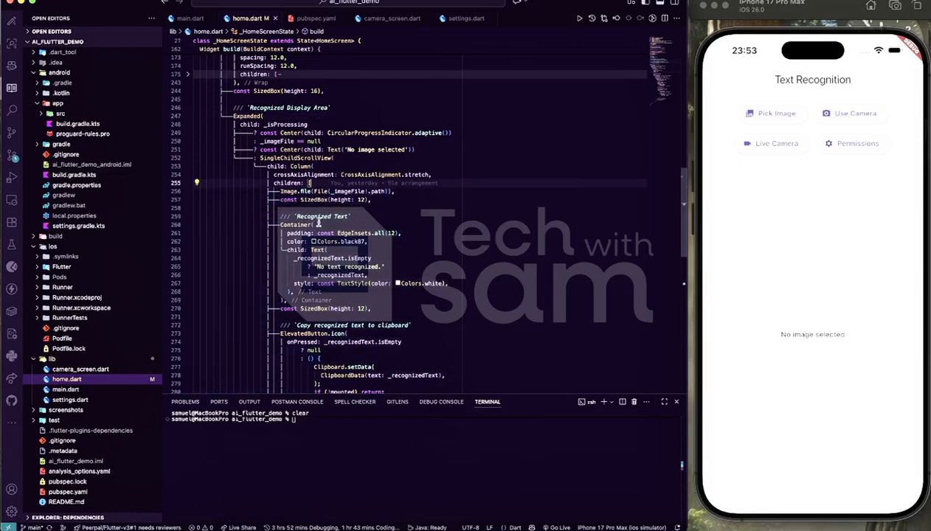
Review the Copy Text ElevatedButton code and open the simulator's Photos picker via Pick Image
scroll(down, 3)
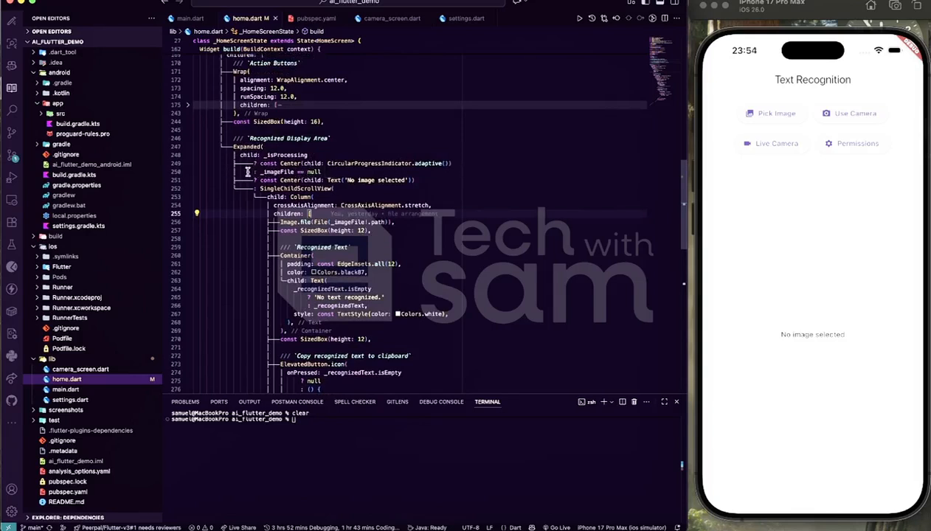
click(376, 180)
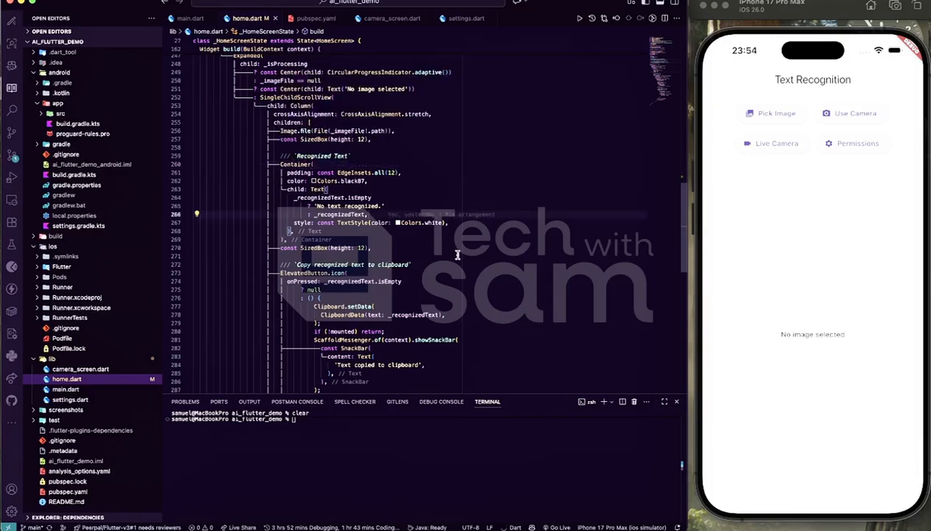
scroll(down, 3)
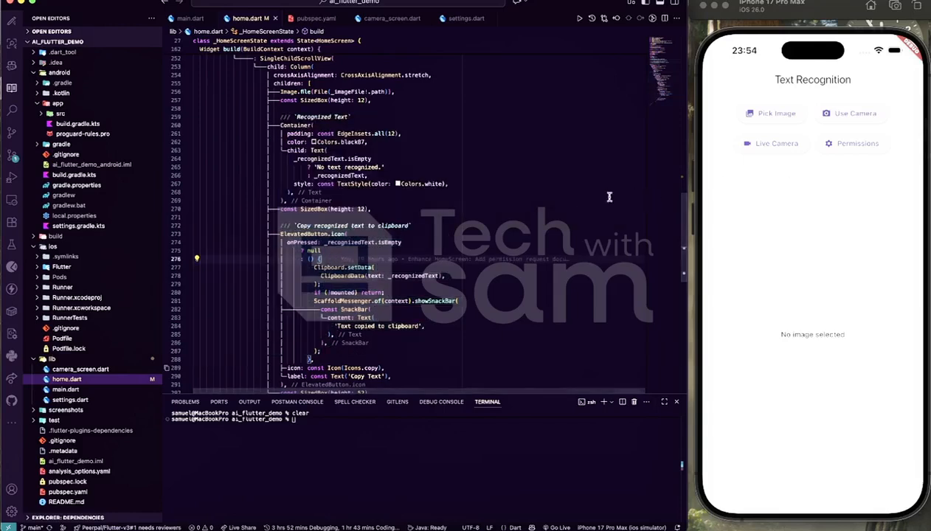
scroll(down, 3)
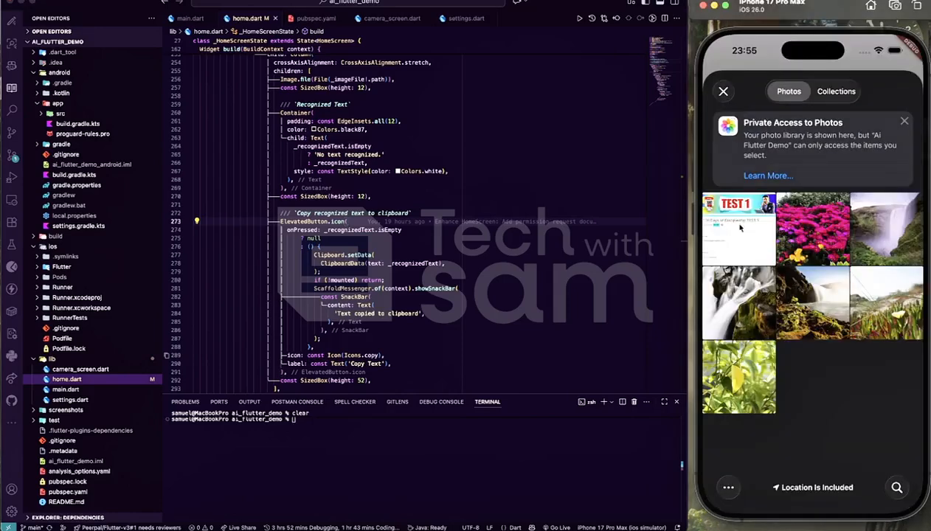
Pick the TEST 1 screenshot in the simulator so its text is recognized and displayed
click(738, 228)
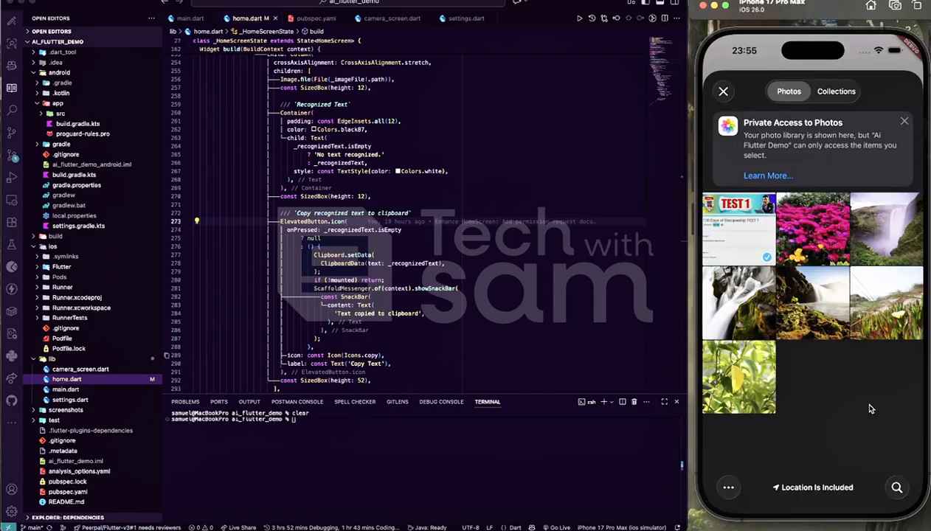
click(723, 91)
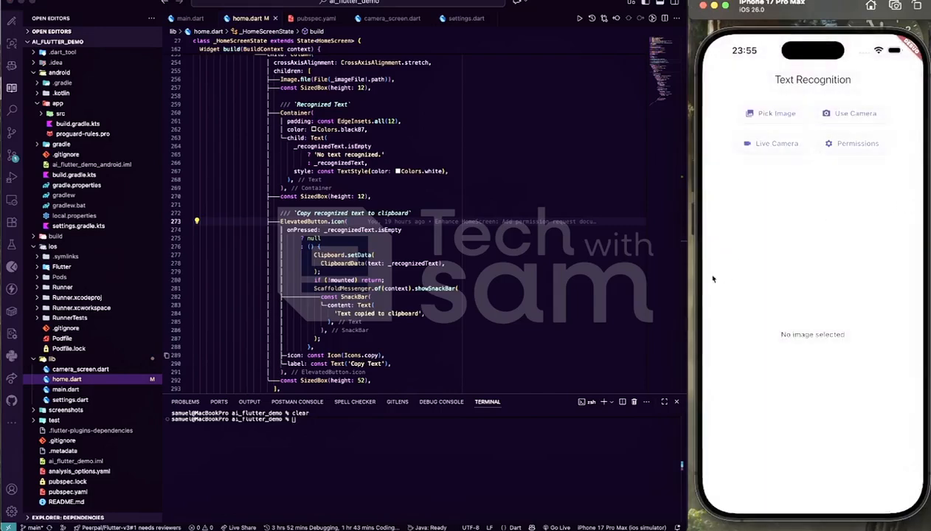
mouse_move(742, 253)
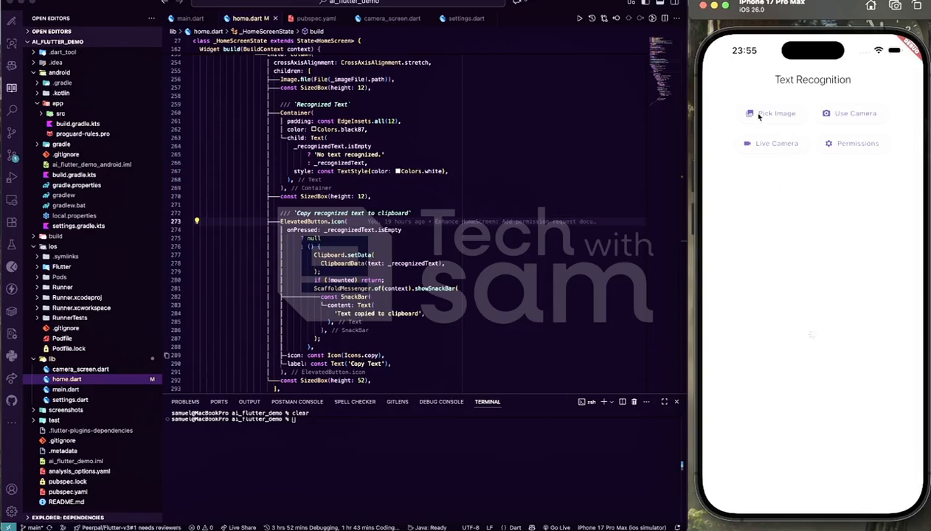
click(775, 113)
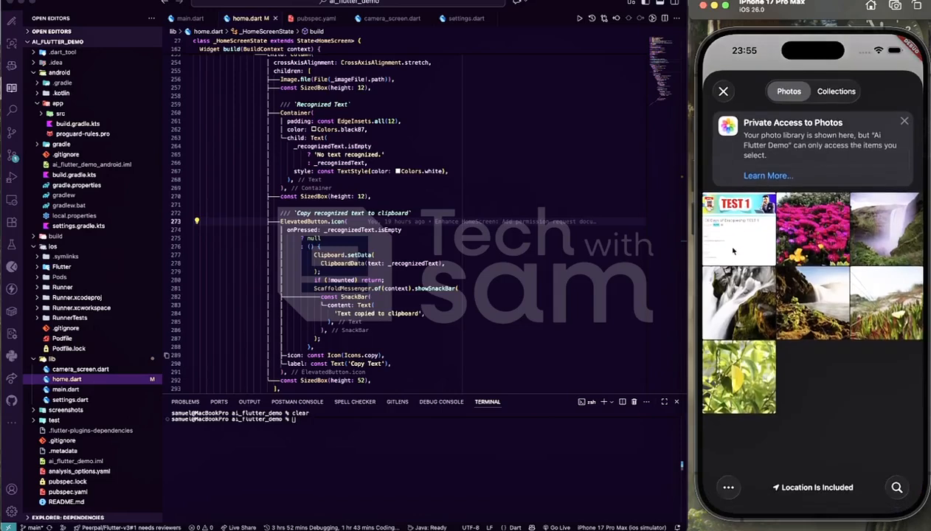
click(723, 91)
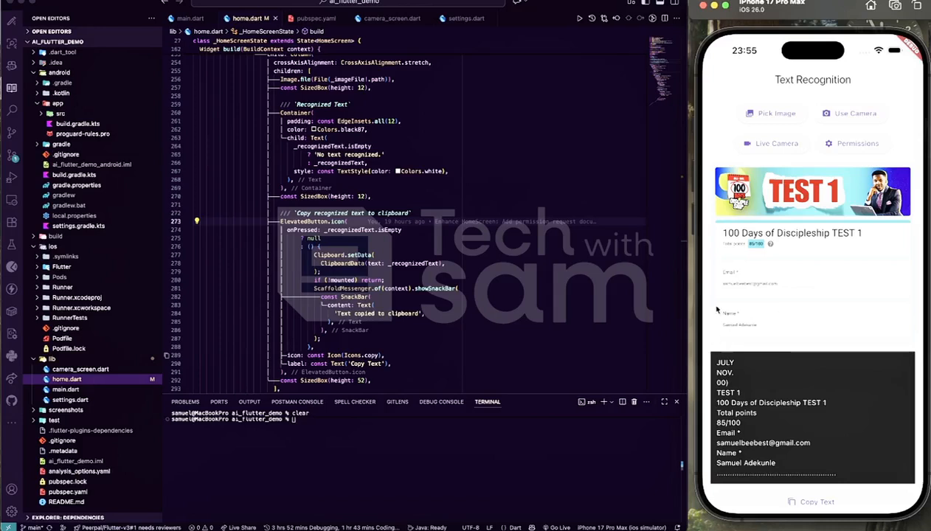
Tap Copy Text to get 'Text copied to clipboard', then scroll the clipboard code in home.dart
scroll(down, 3)
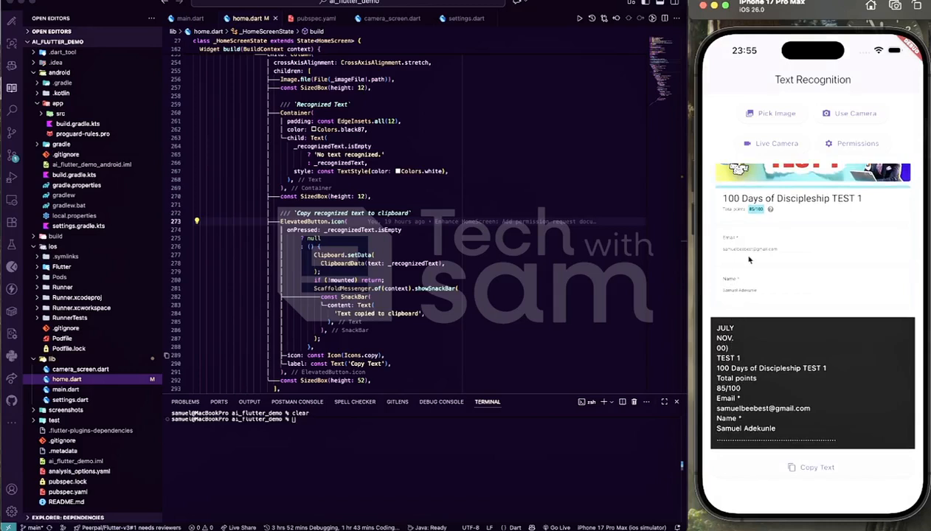
mouse_move(730, 350)
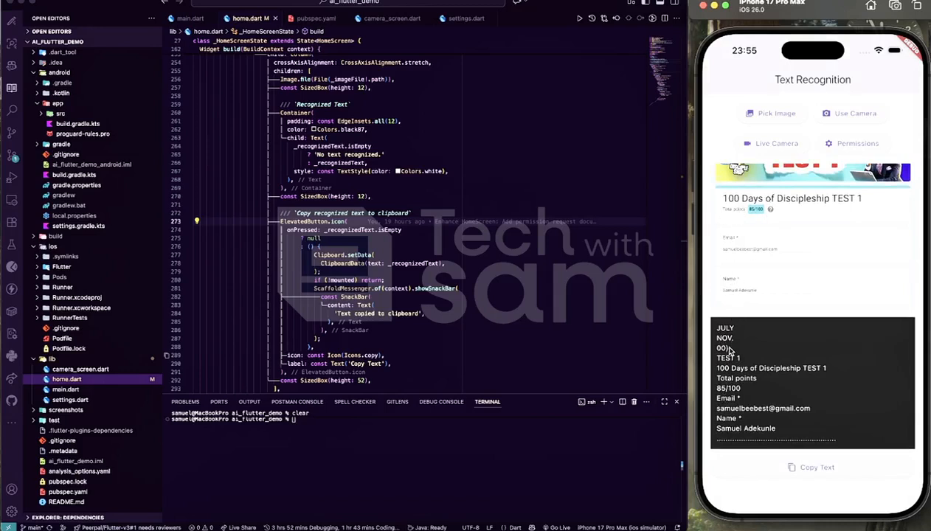
scroll(down, 3)
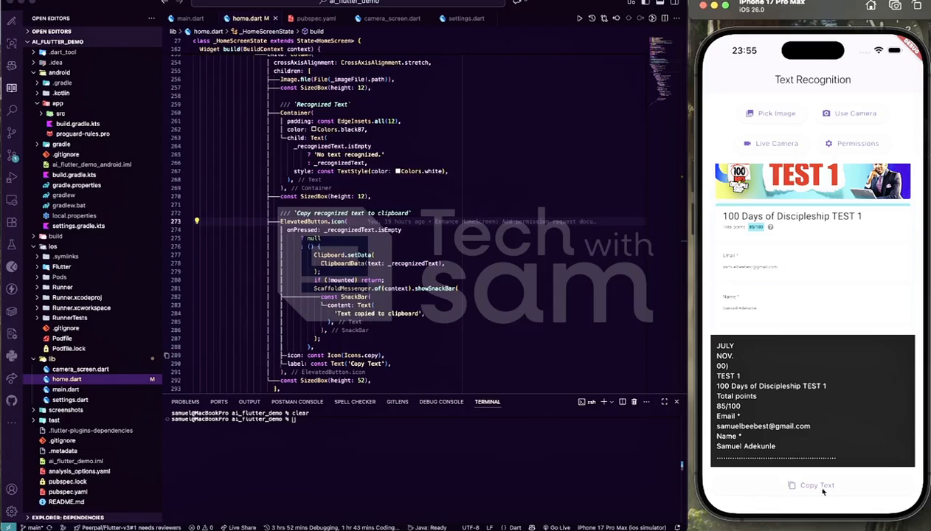
click(811, 485)
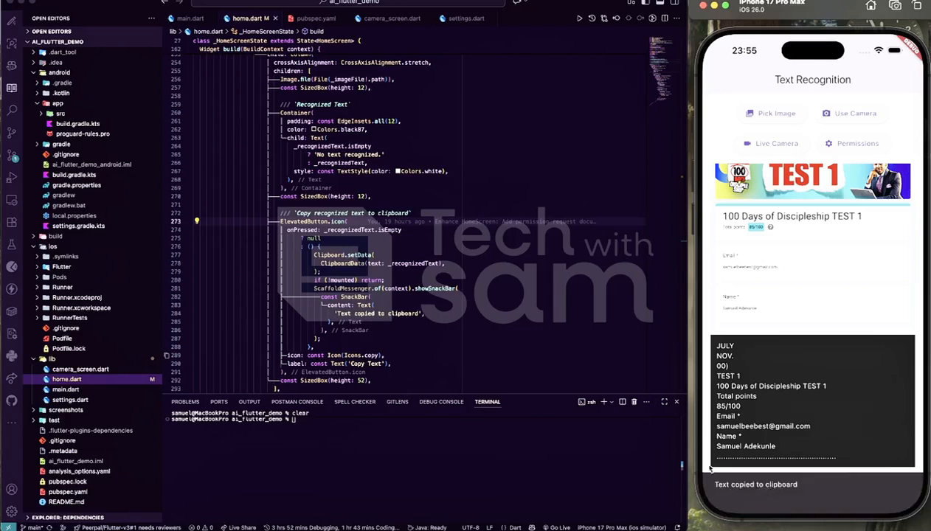
mouse_move(522, 244)
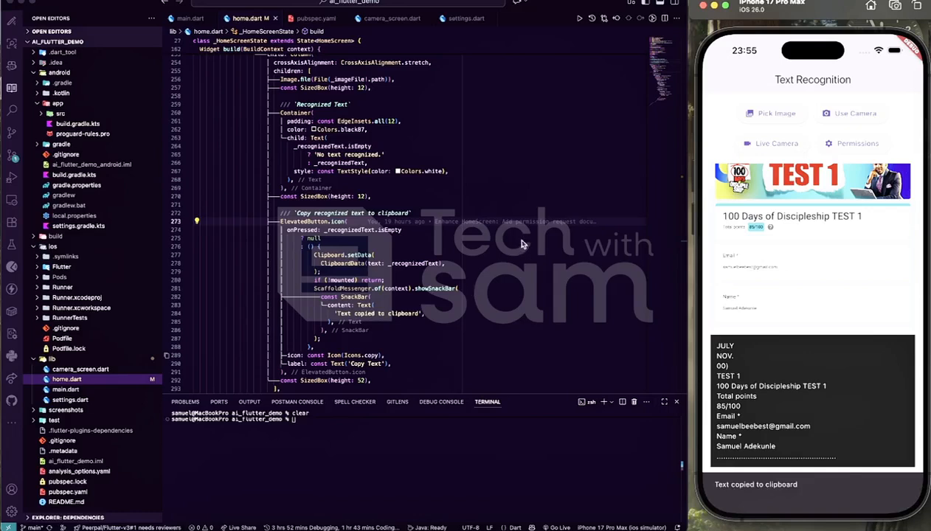
scroll(down, 3)
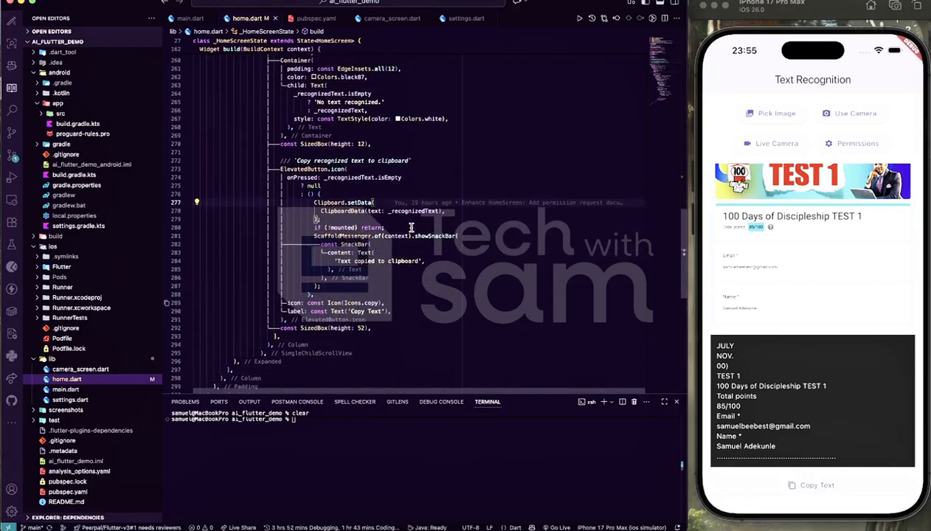
scroll(down, 3)
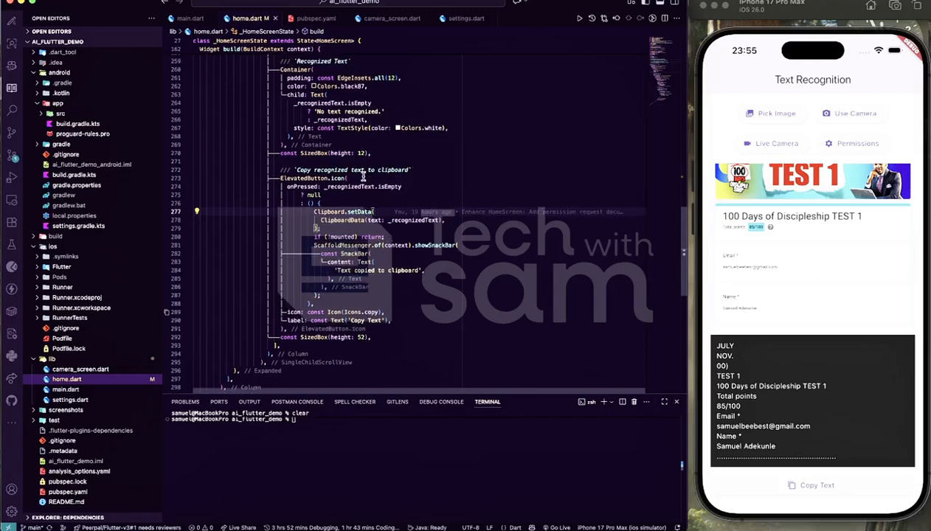